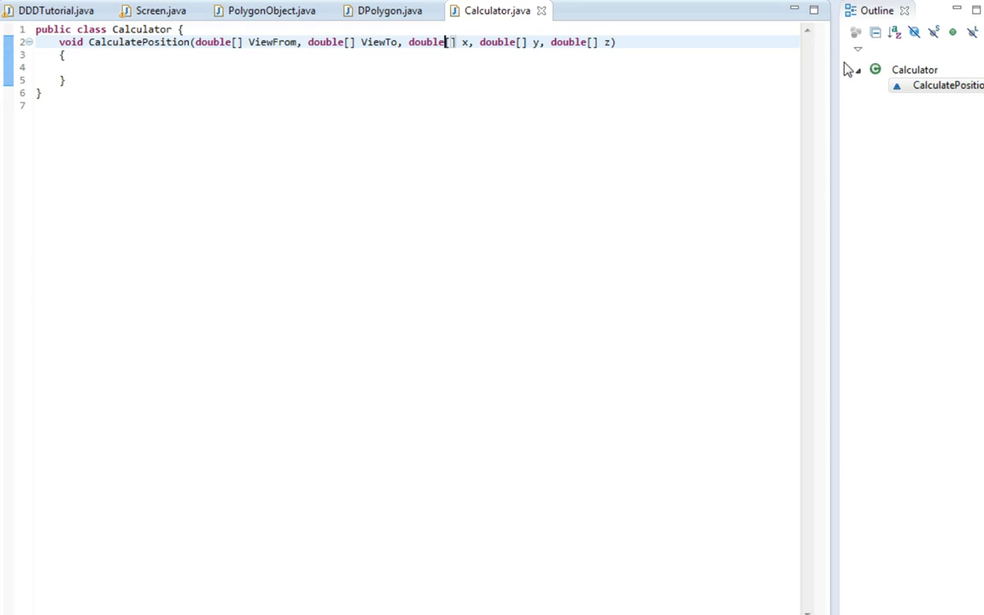
Make CalculatePosition take plain double x, y, z, return double 0, and rename it CalculatePositionX
double_click(451, 42)
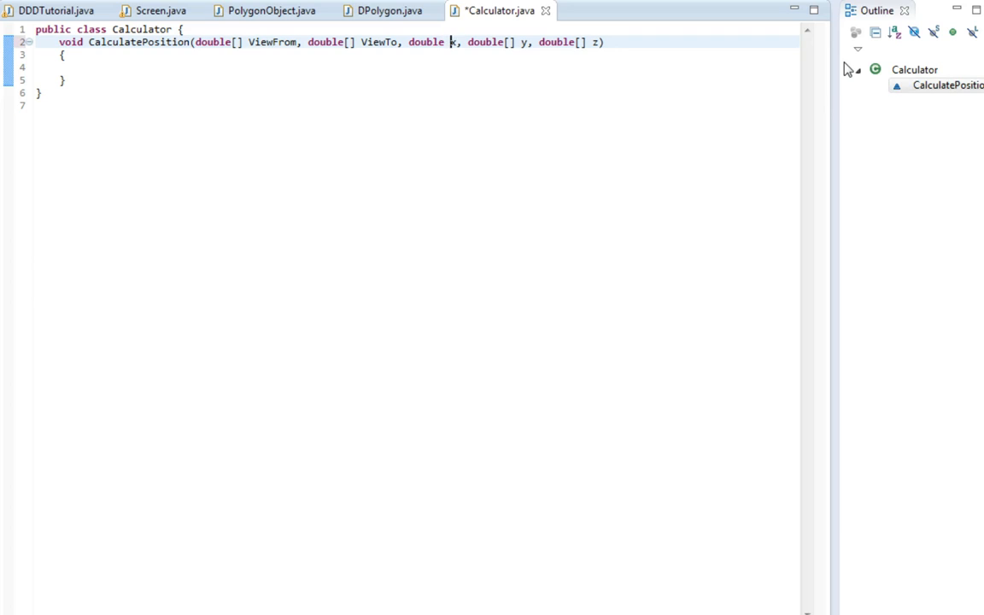
type("x")
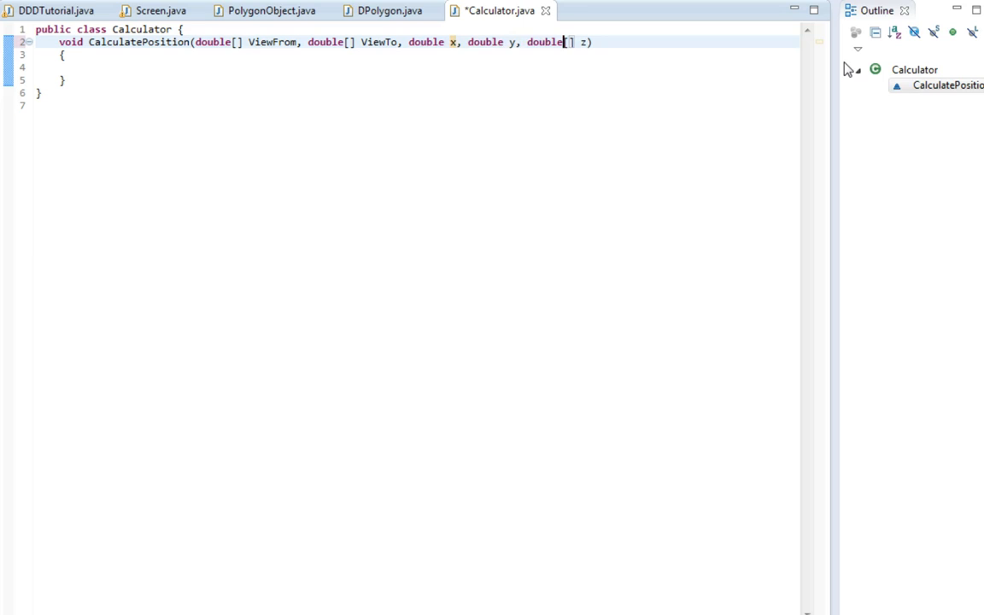
key("BackSpace")
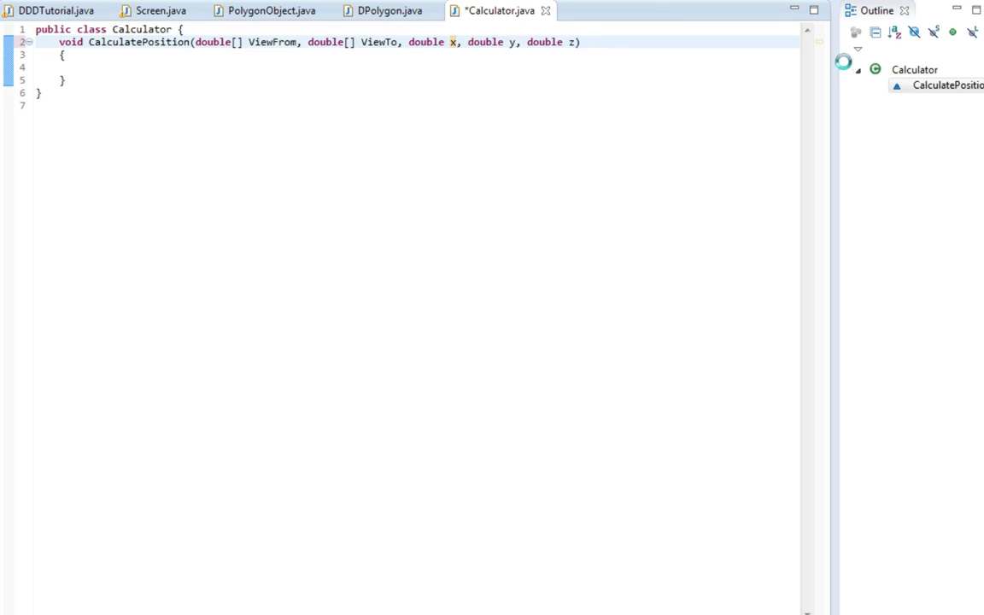
key("ctrl+s")
type("double")
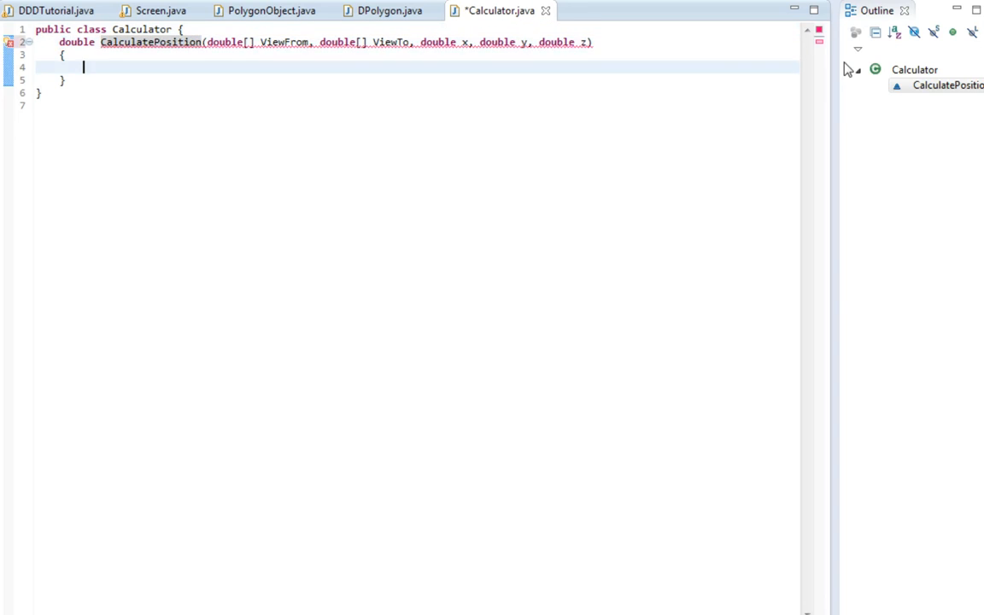
type("return 0;")
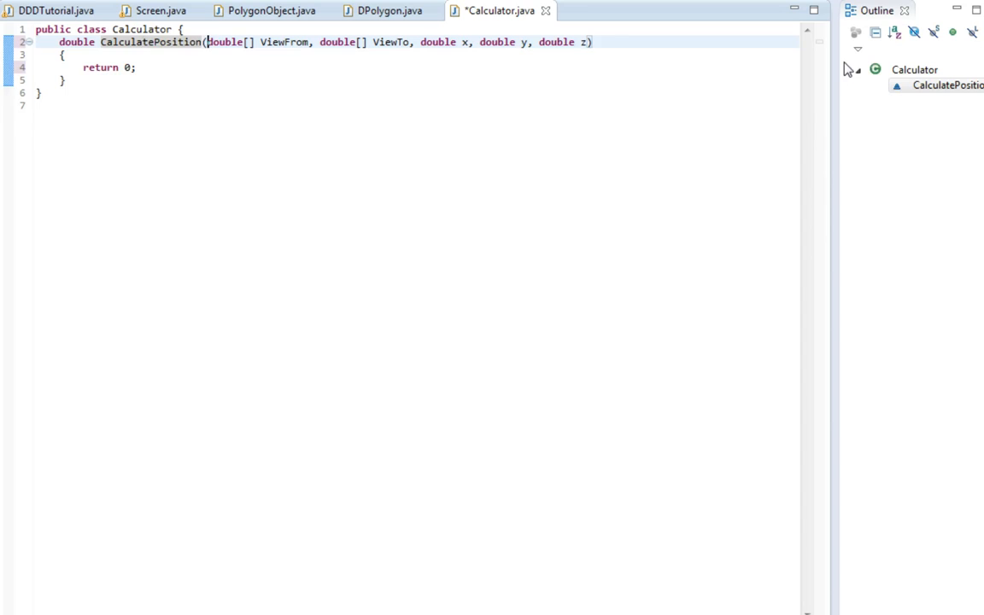
type("C")
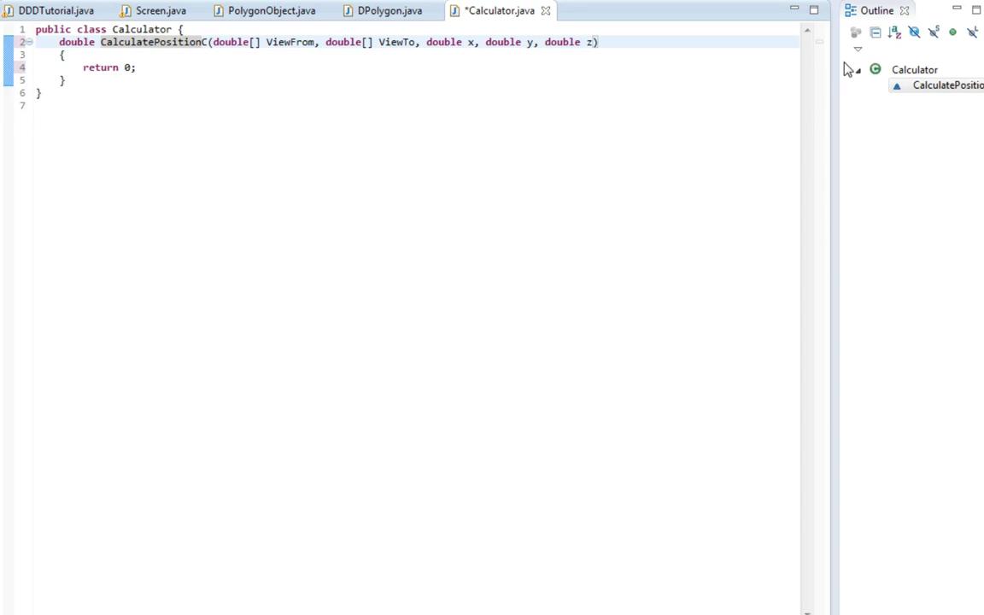
type("X")
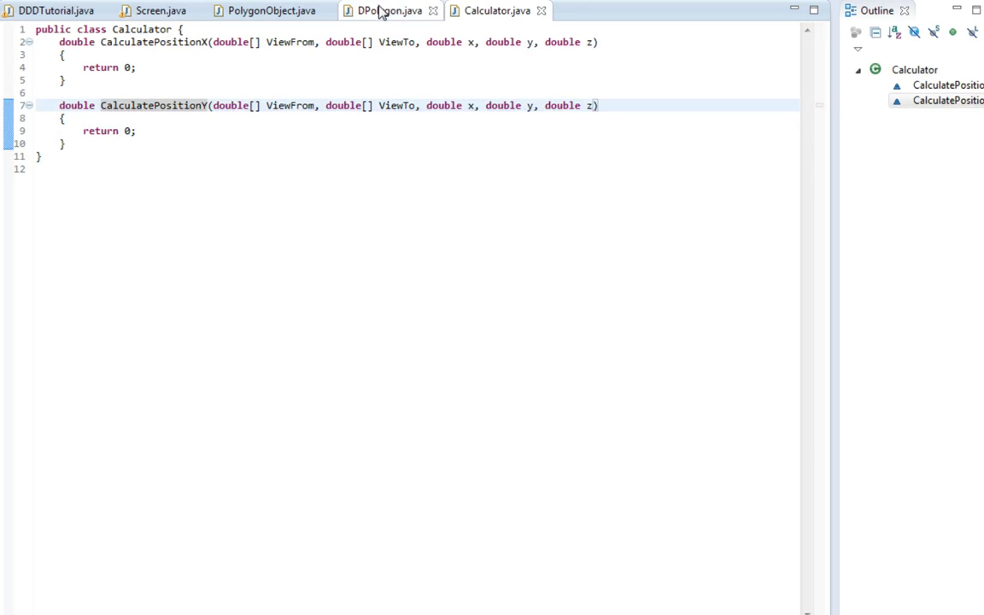
In DPolygon's createPolygon, declare double[] newX = new double[x.length]
left_click(389, 11)
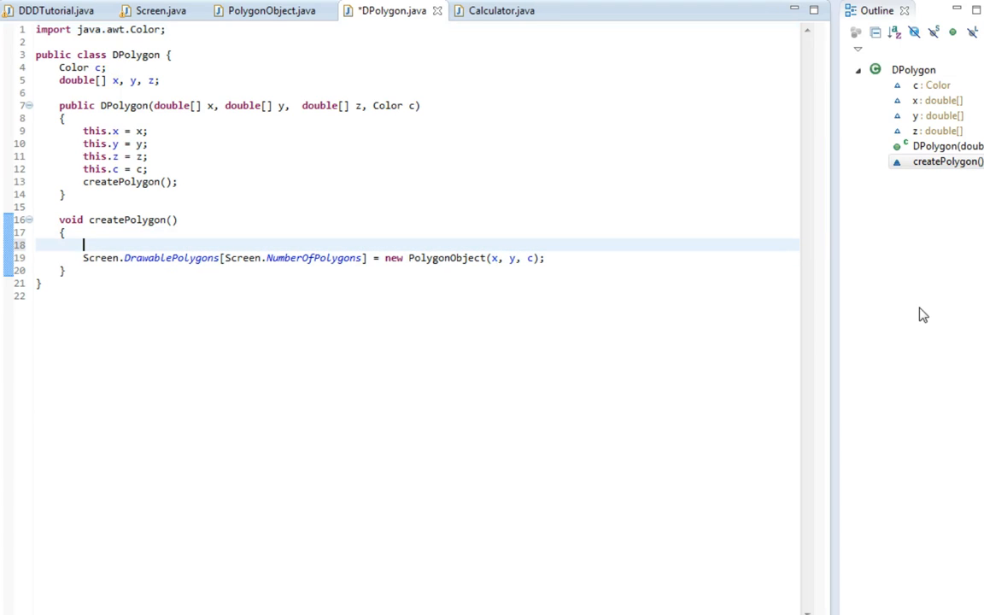
type("new double[] = new")
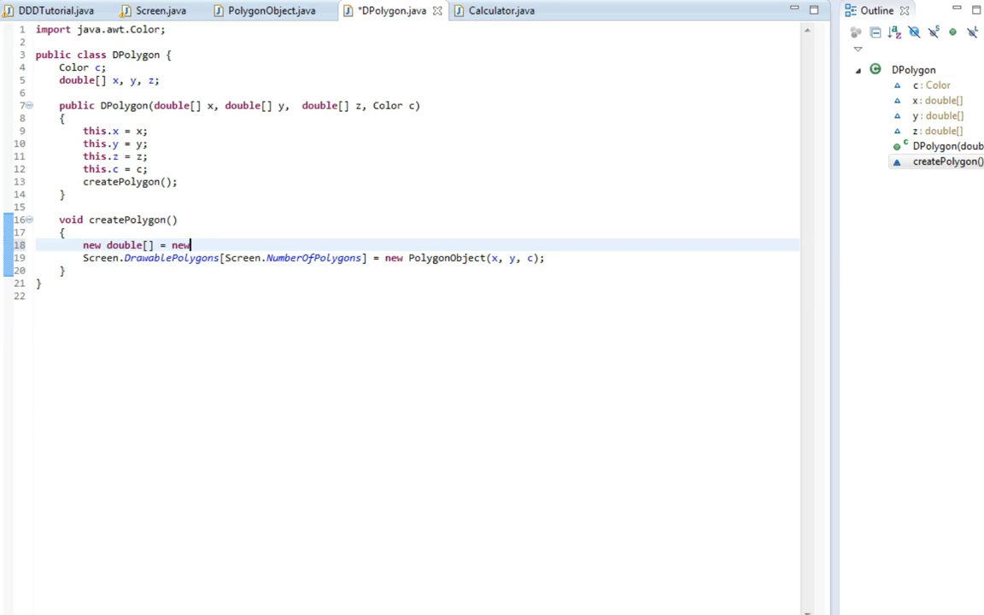
key("BackSpace")
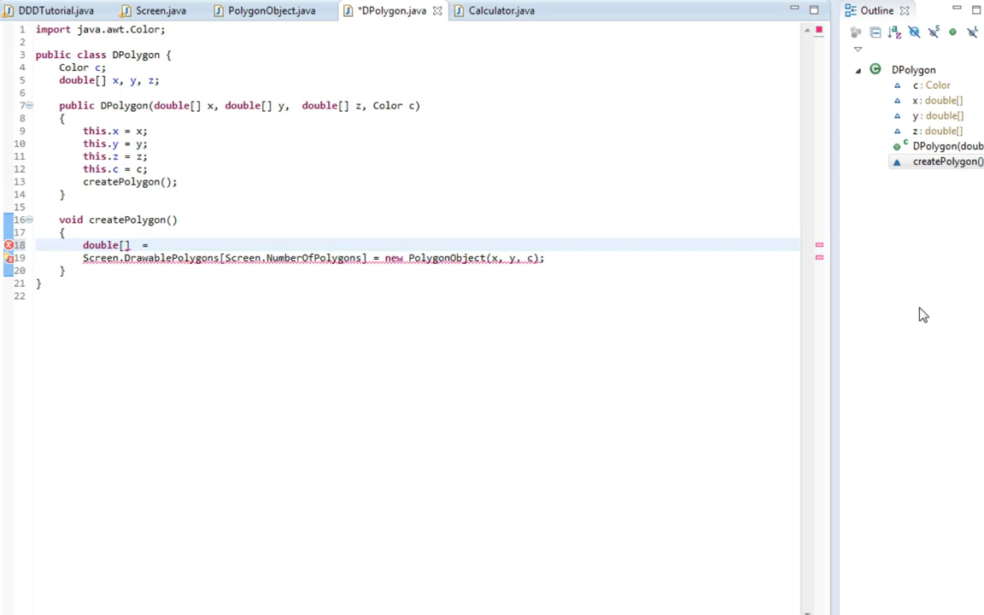
type("newX")
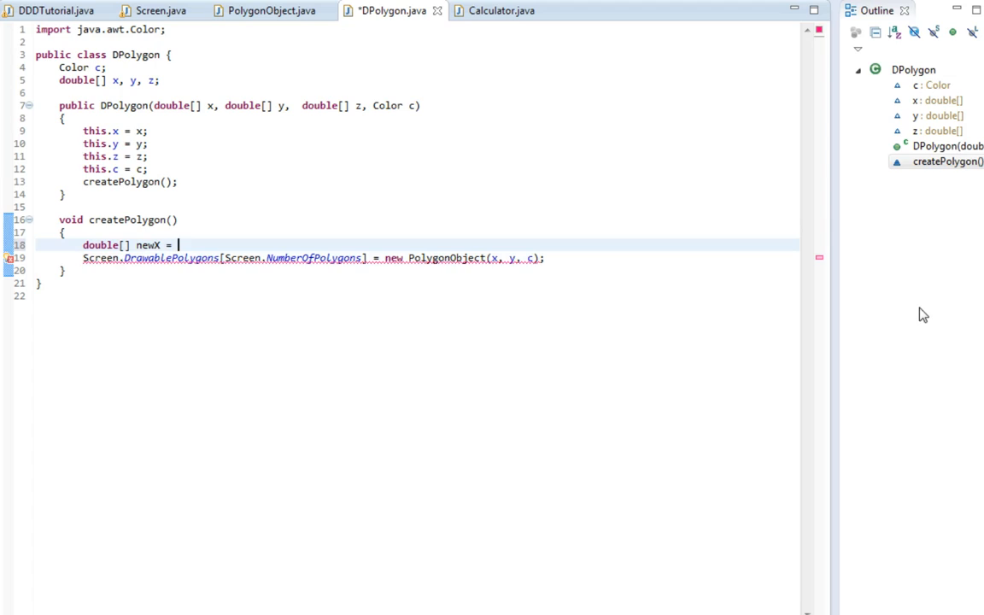
type("new")
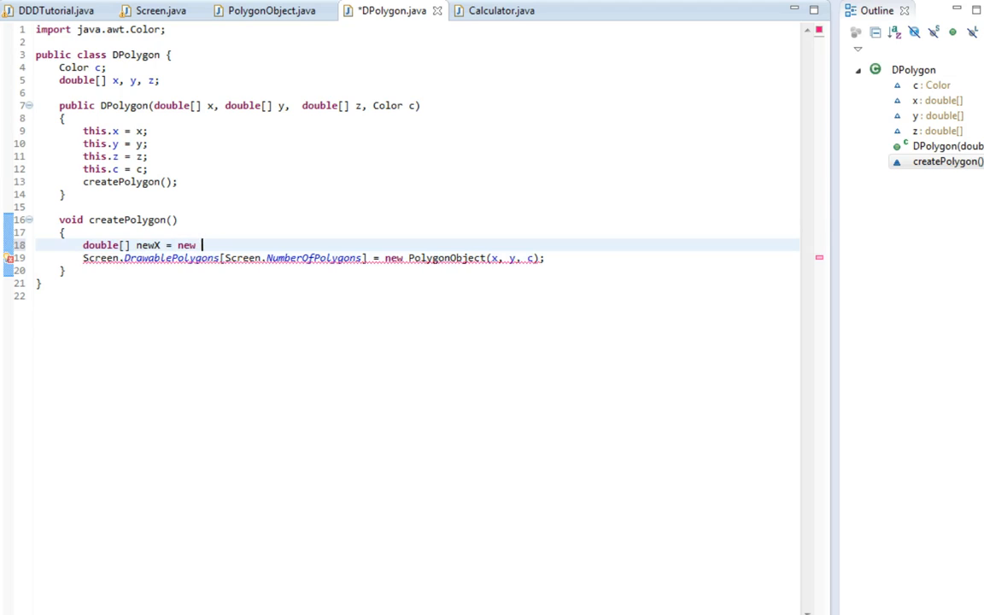
type("double[] 7")
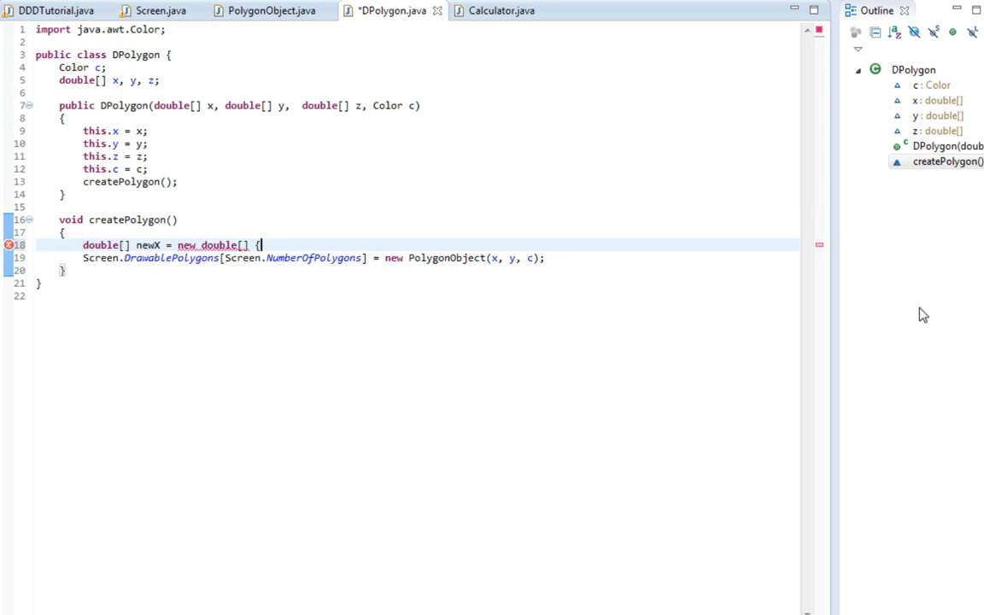
type("];")
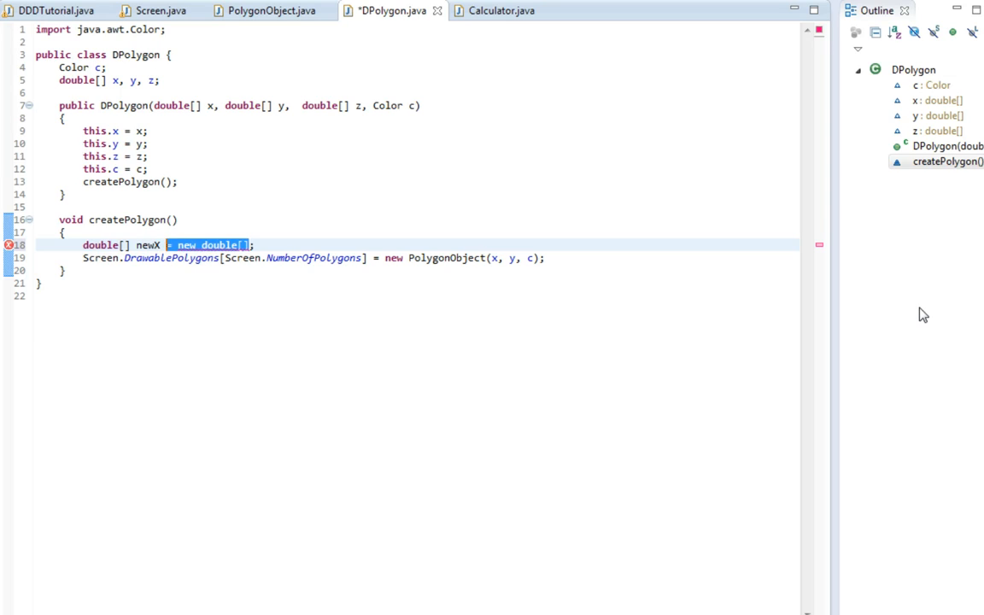
left_click(60, 232)
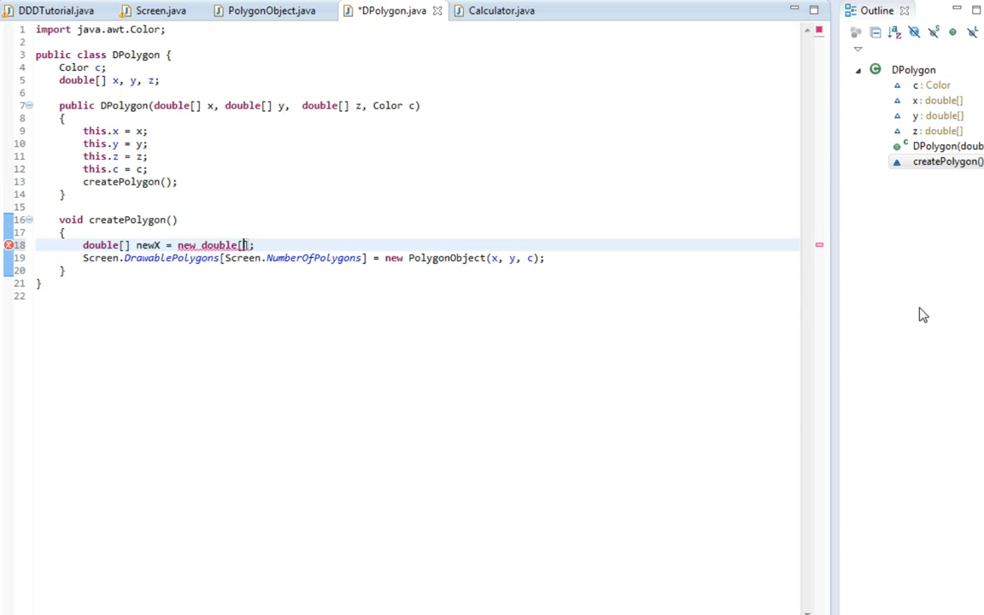
type("x.length")
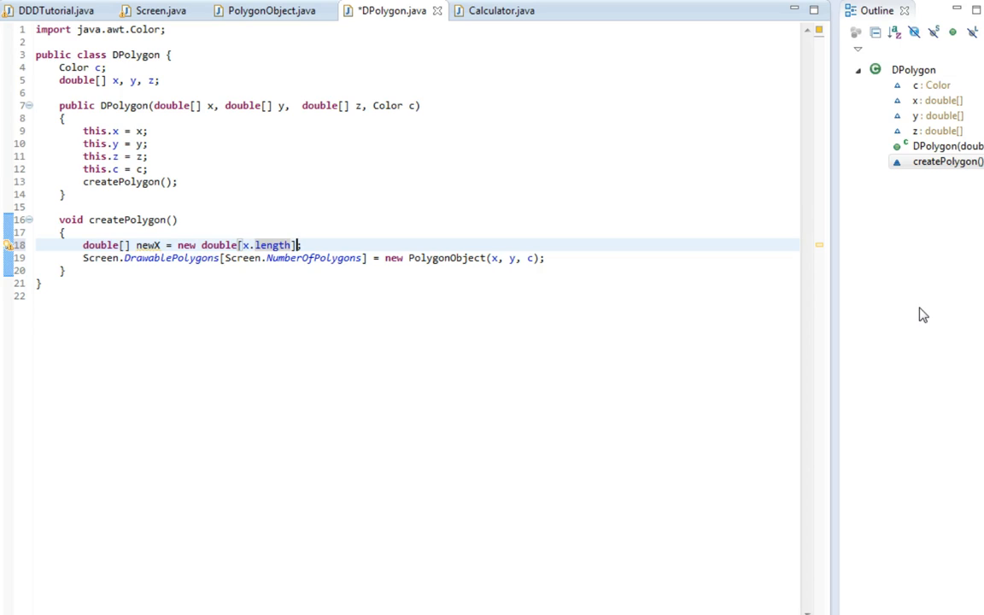
Add a for loop header from i=0 while i < x.length below the newX declaration
left_click(297, 245)
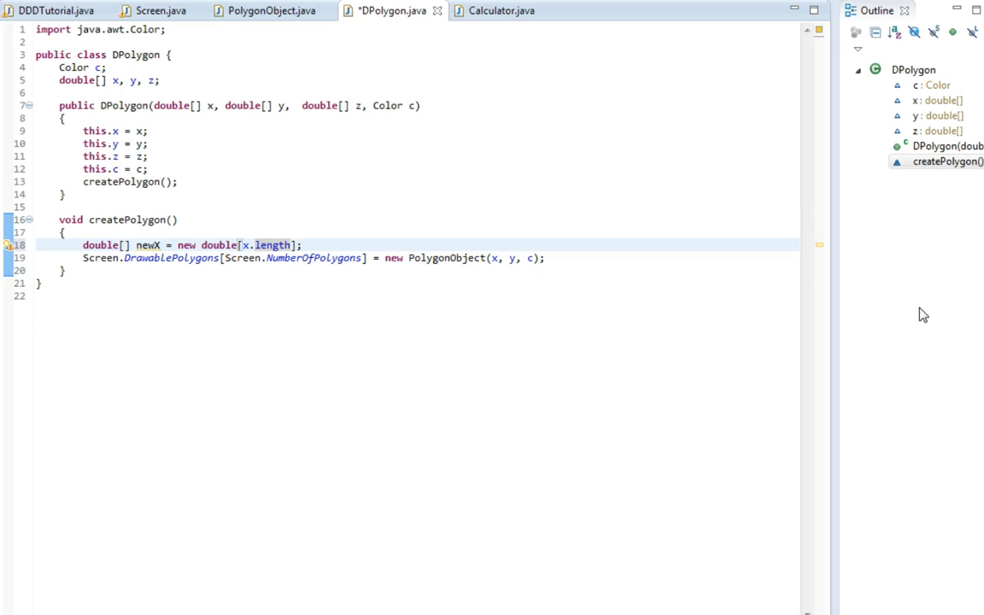
type("fro")
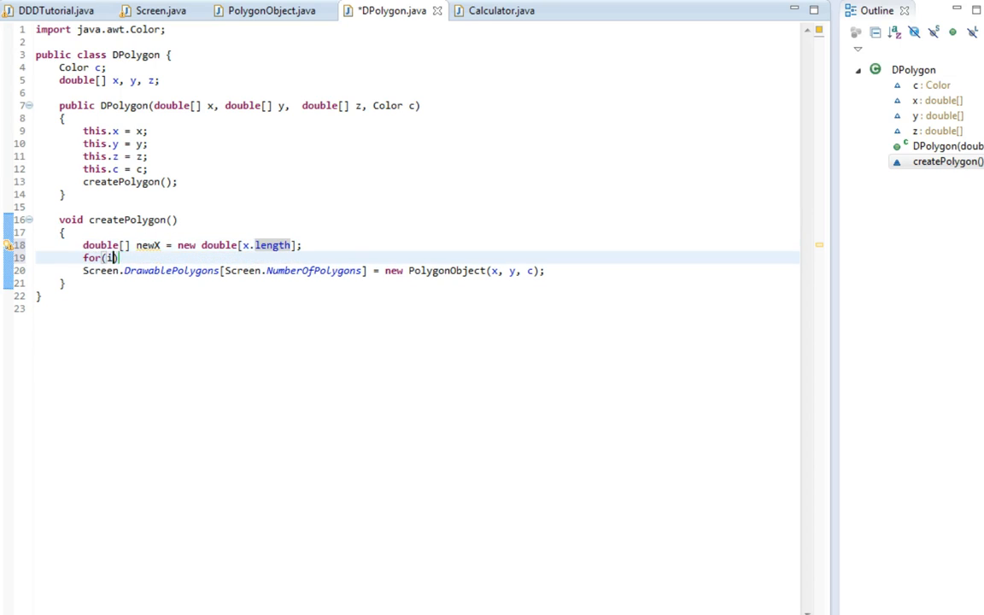
type("nt i=0")
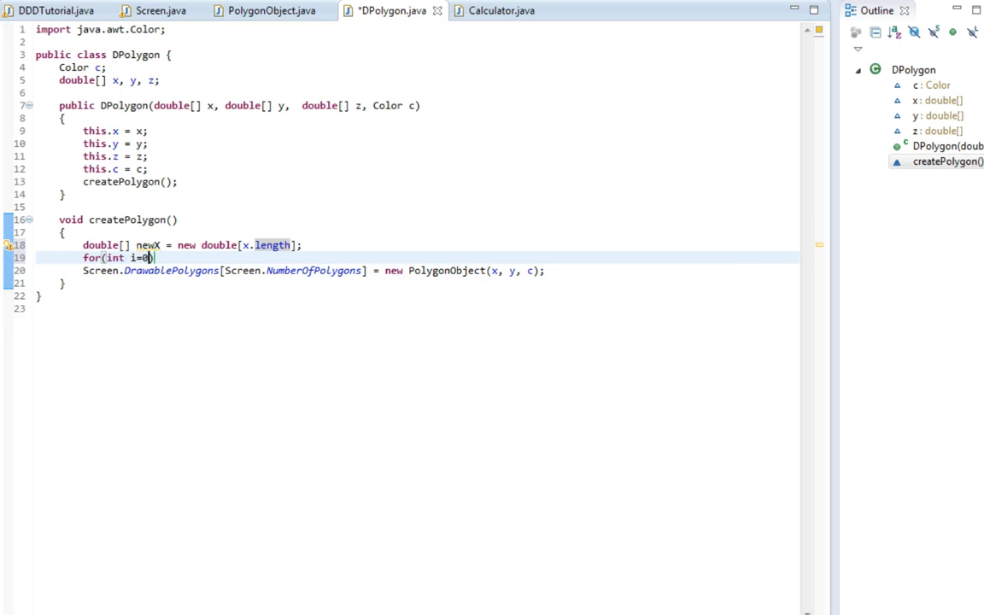
type("; i<")
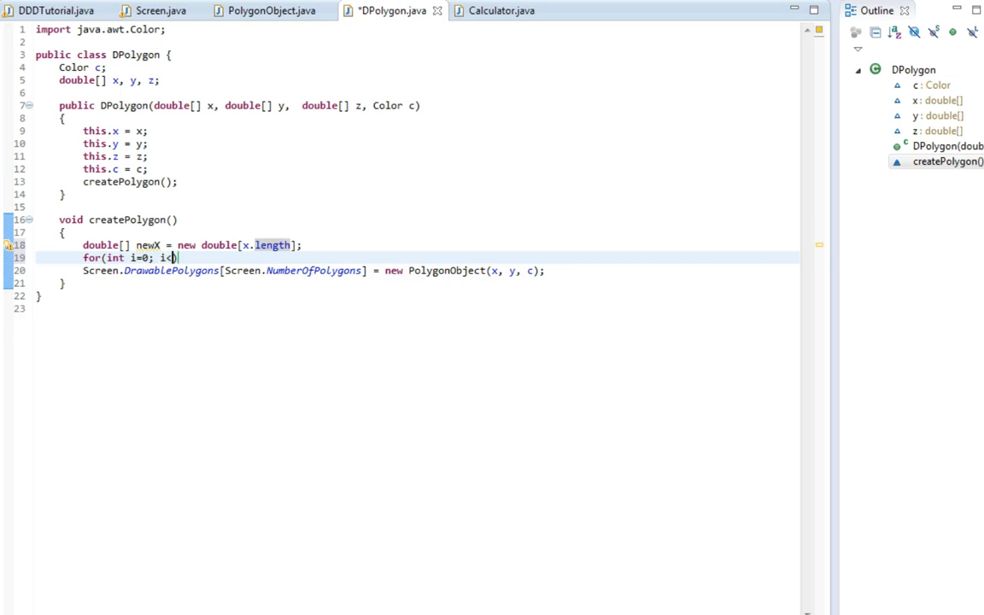
type("newX.len")
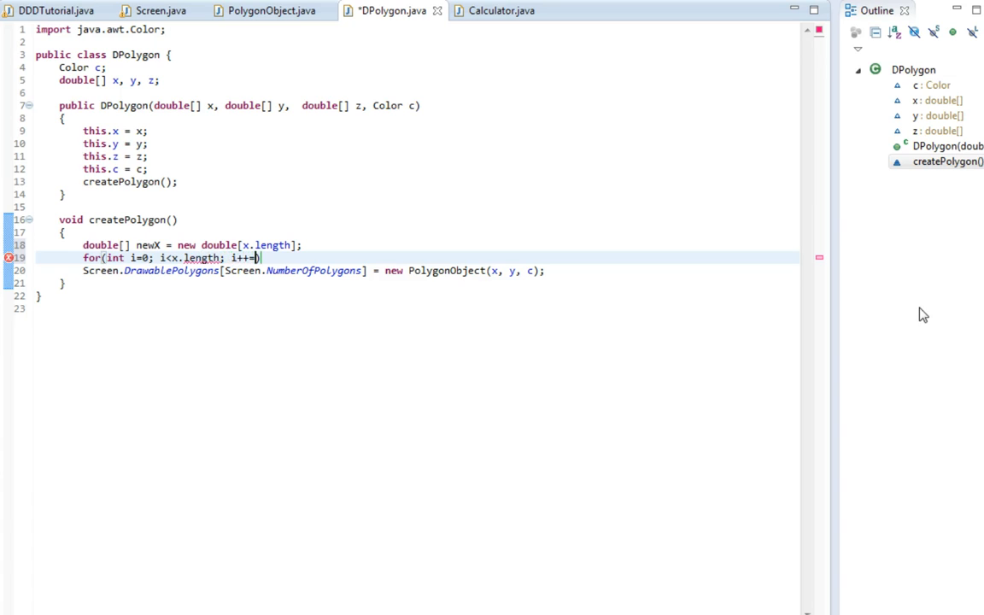
key("Return")
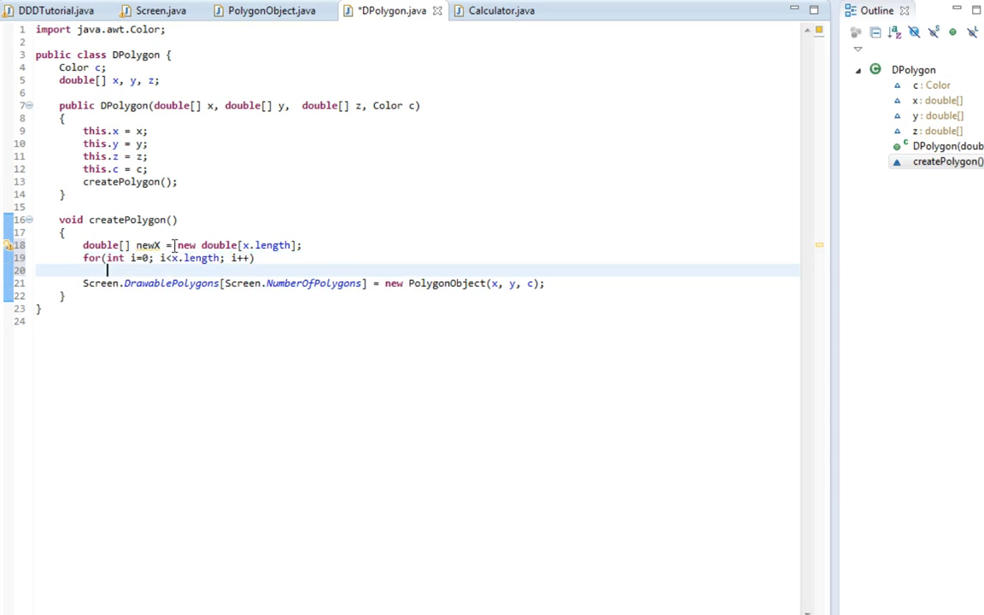
double_click(149, 245)
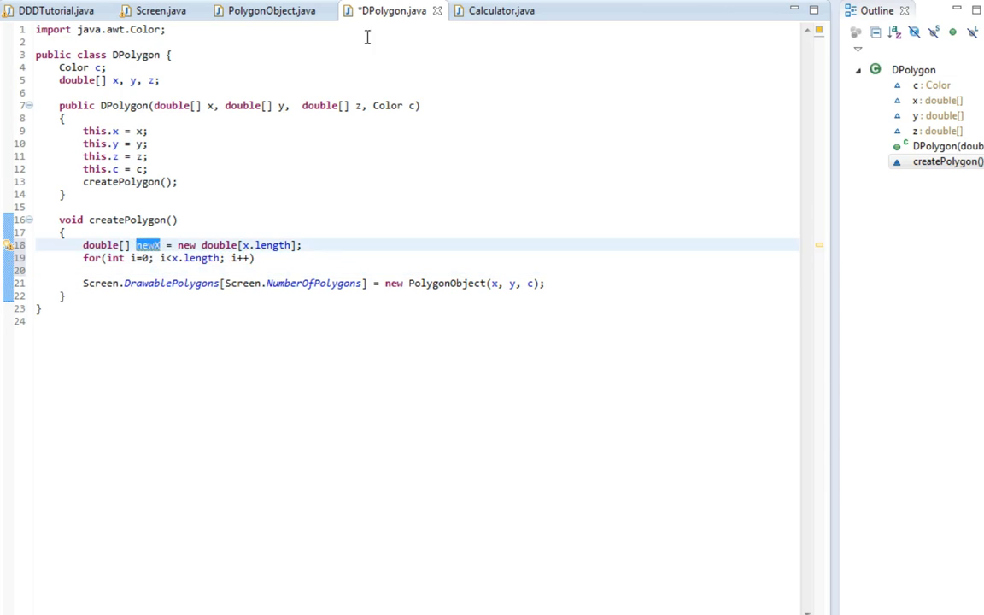
left_click(500, 11)
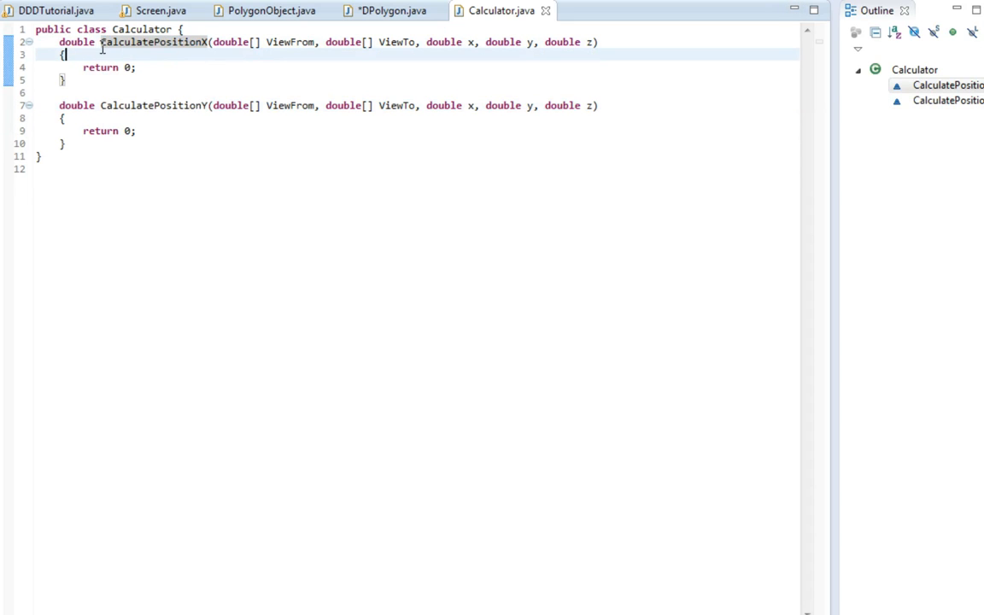
Make both CalculatePositionX and CalculatePositionY static
type("static")
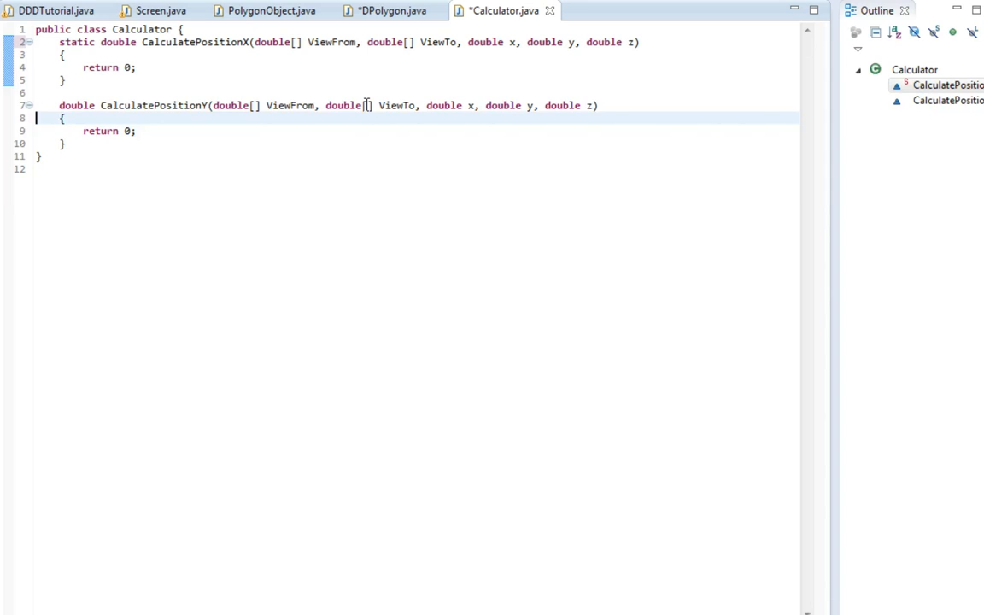
type("static")
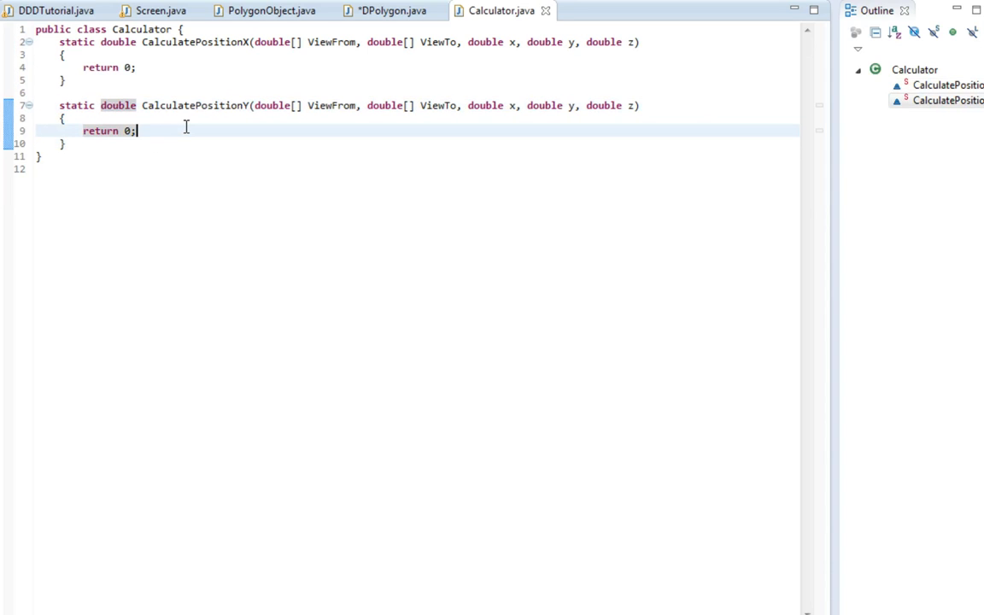
left_click(388, 10)
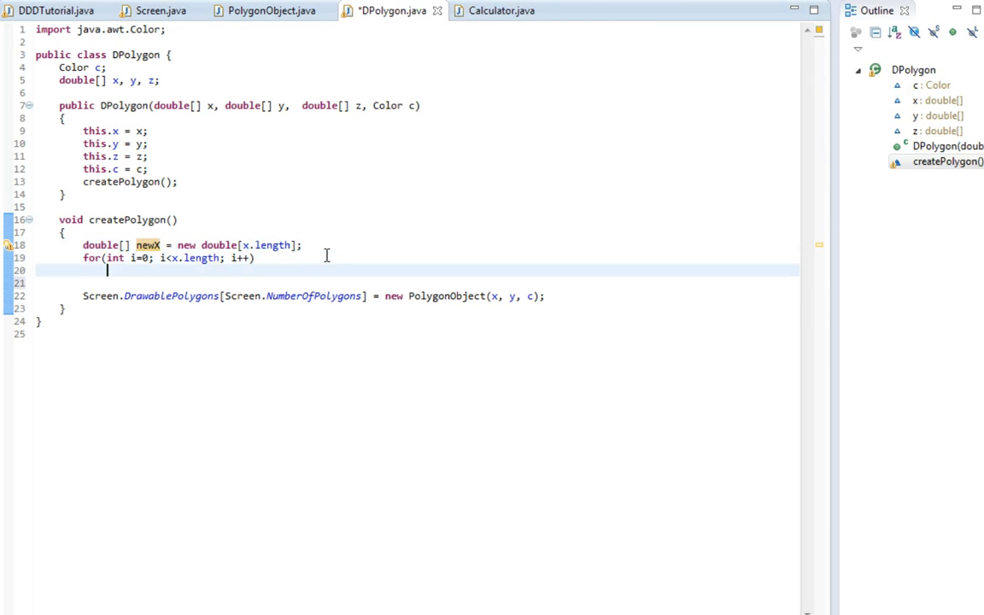
Set newX[i] = Calculator.CalculatePositionX(ViewFrom, ViewTo, x[i], y[i], z[i]) in the loop
type("newX[i]")
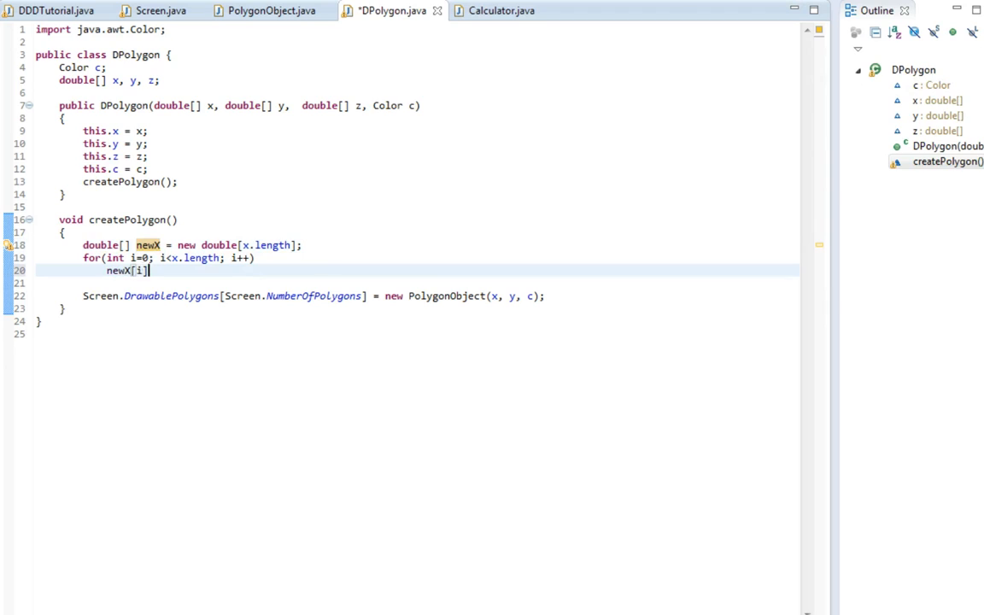
type(".")
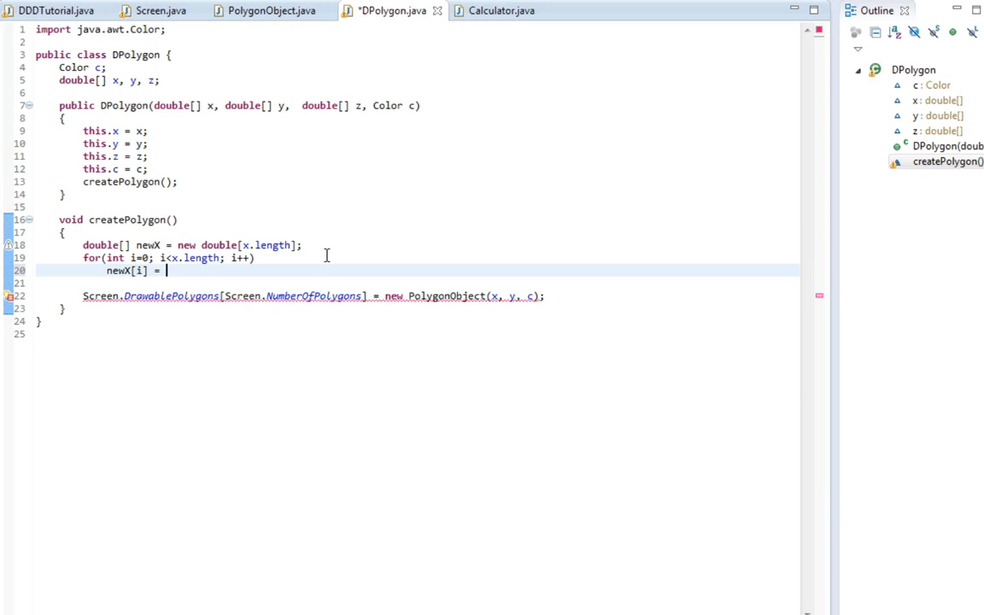
type("Calculater.")
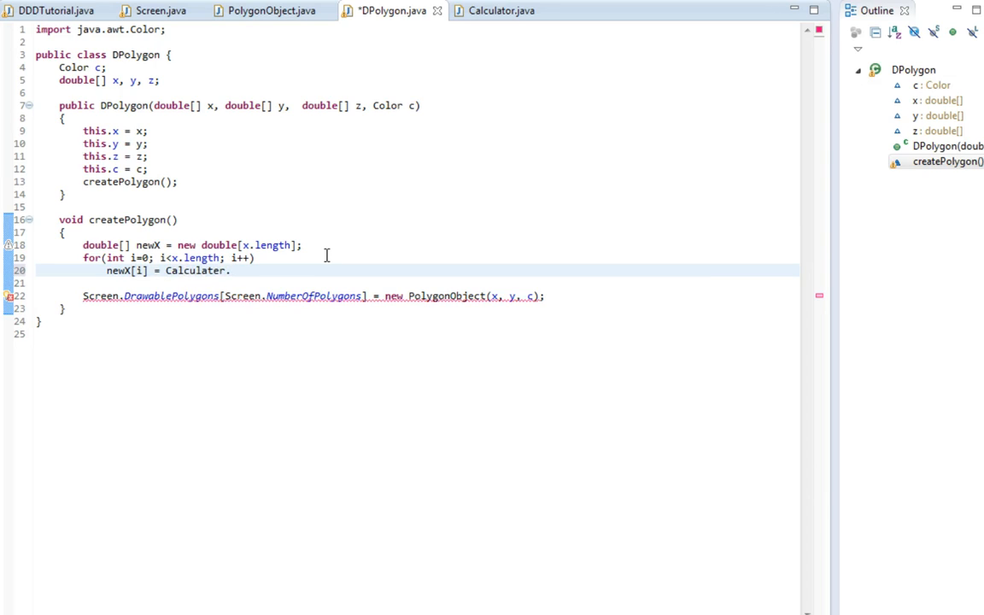
key("BackSpace")
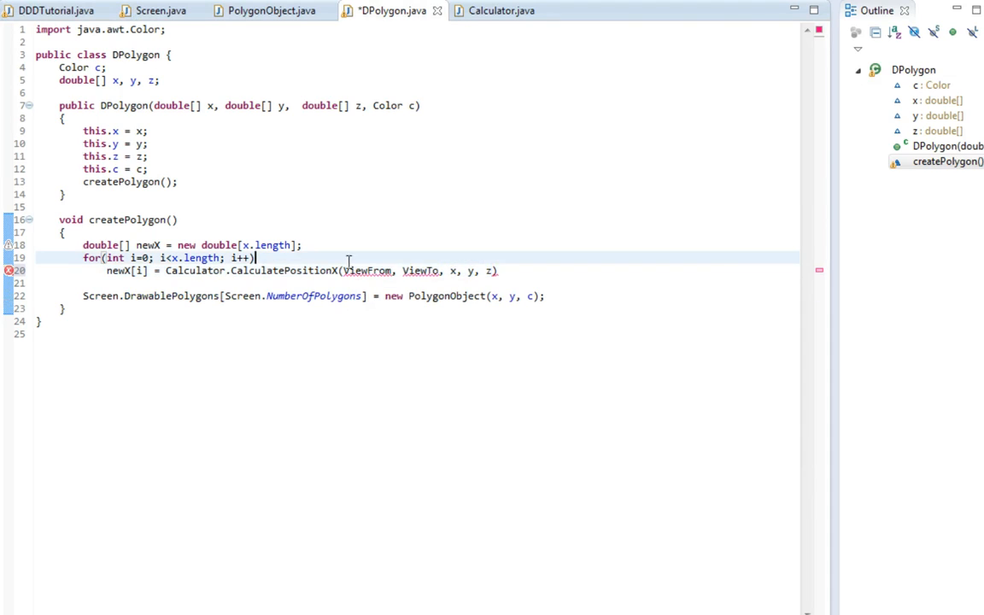
left_click(393, 271)
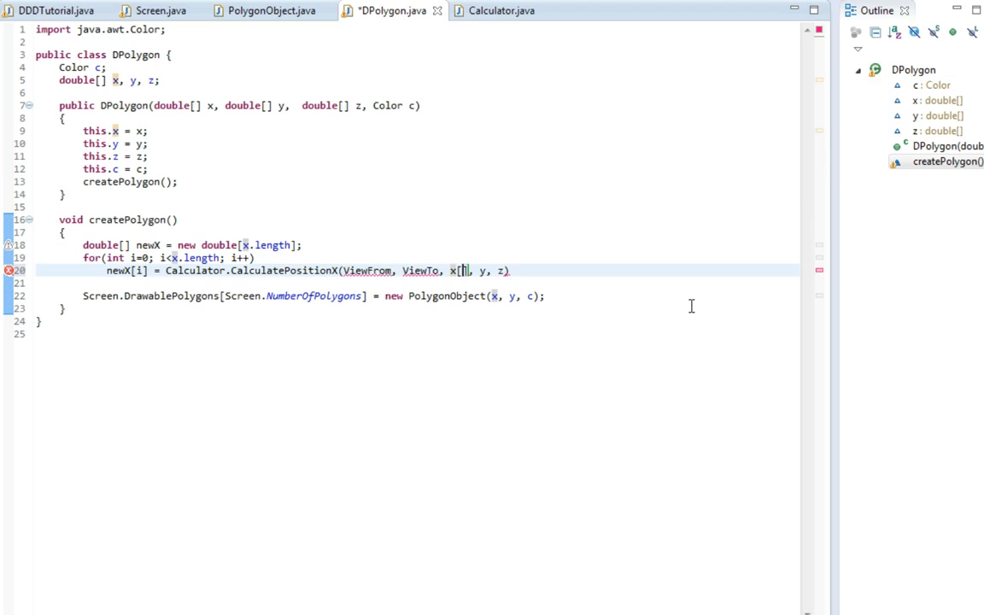
type("[i]")
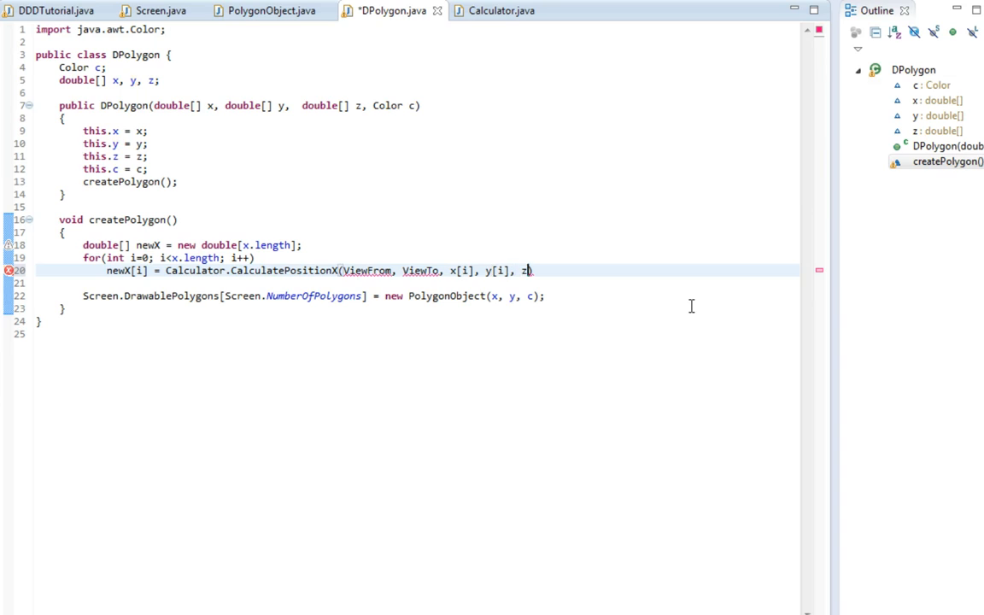
type("[i]);")
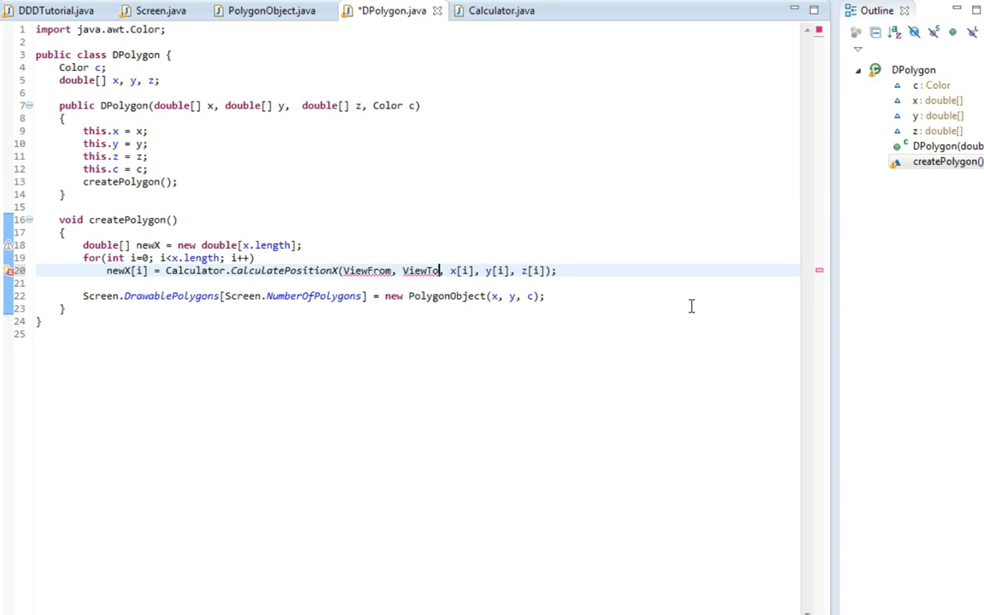
left_click(158, 11)
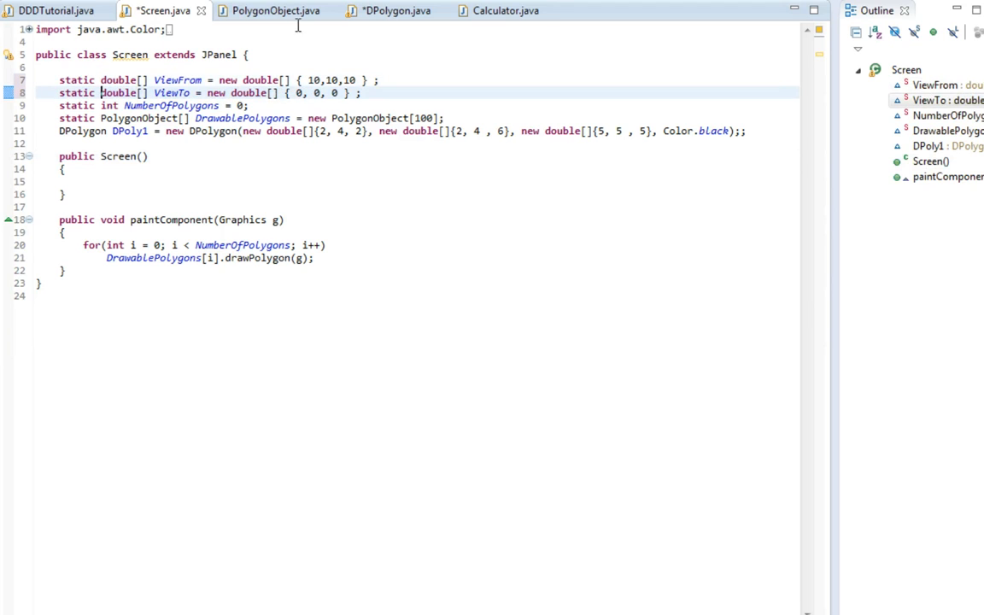
Use Screen.ViewFrom/ViewTo, add newY via CalculatePositionY, and pass newX, newY to PolygonObject
left_click(390, 10)
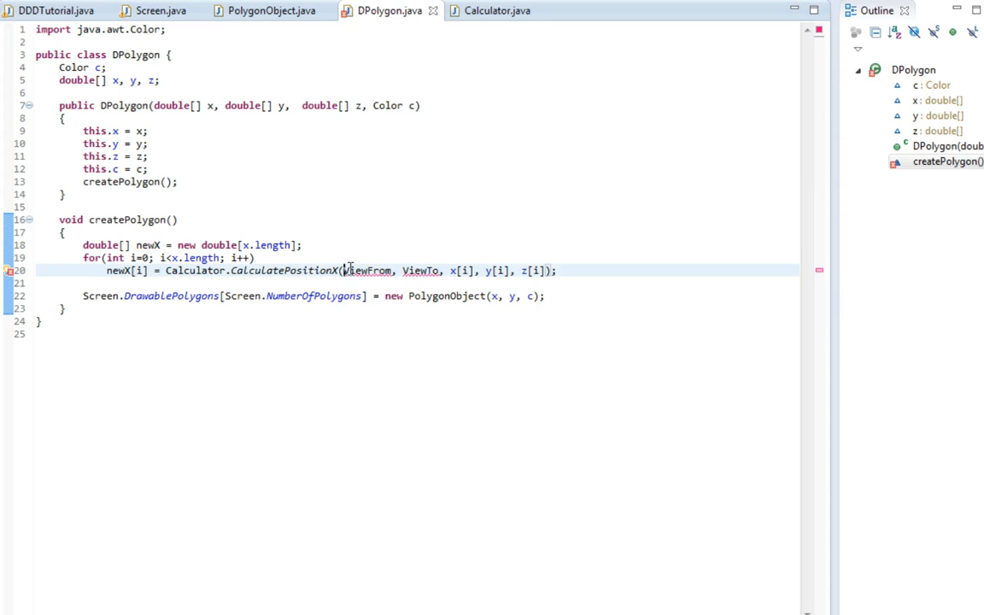
type("Screen.")
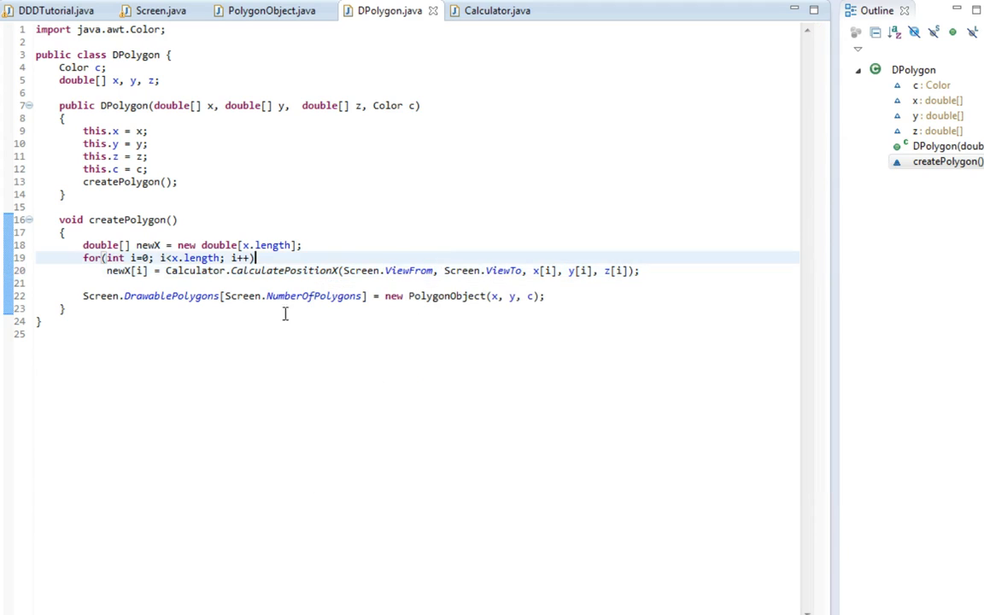
mouse_move(234, 310)
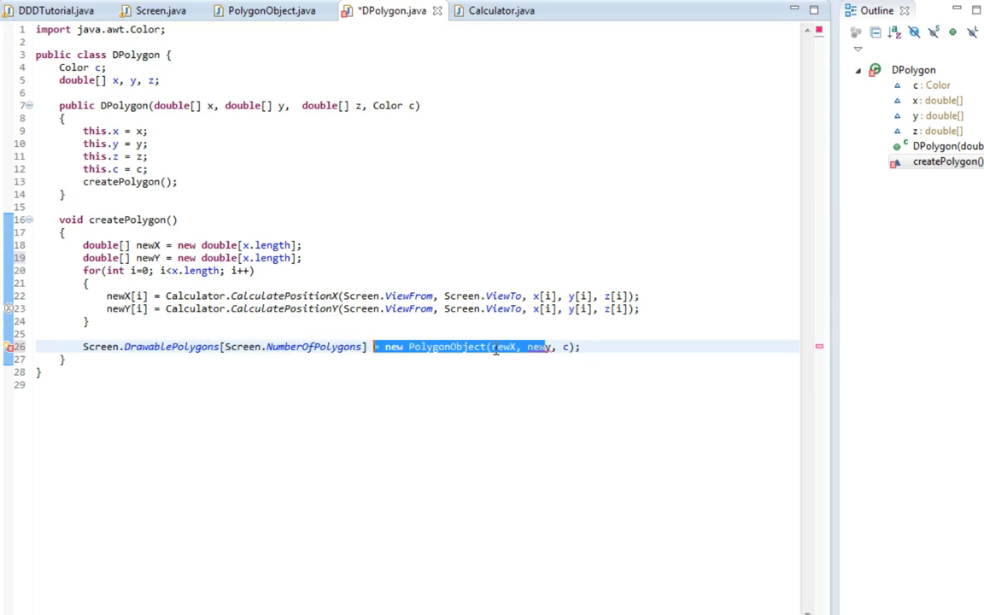
key("ctrl+s")
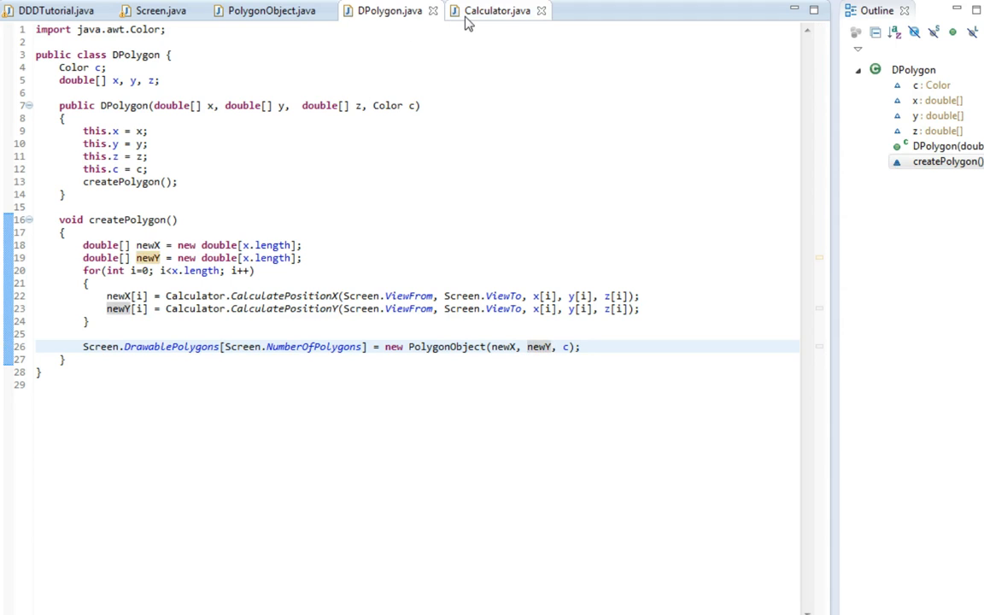
Add a void setStuff method below CalculatePositionY in Calculator.java
left_click(495, 10)
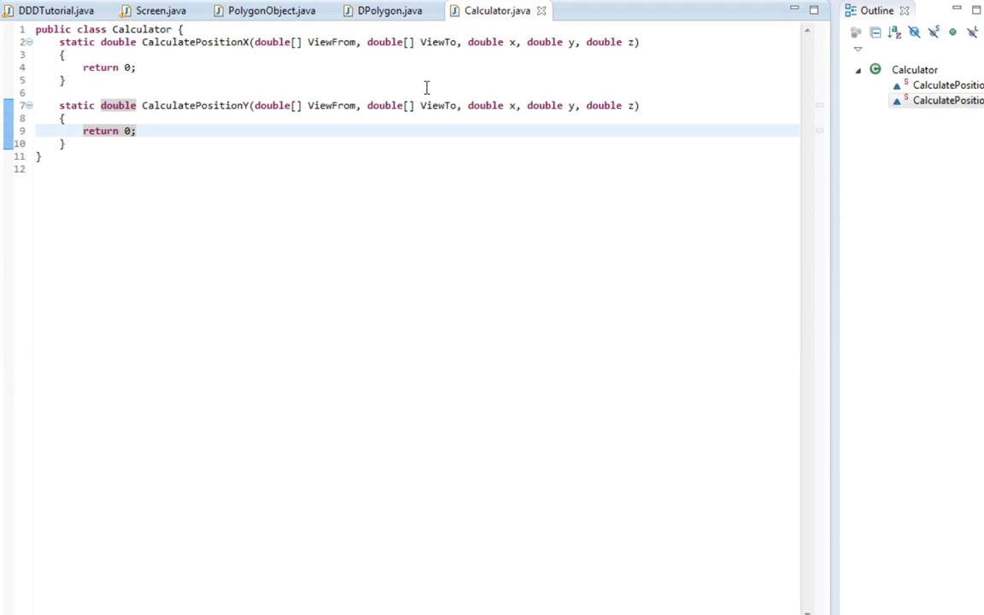
mouse_move(205, 152)
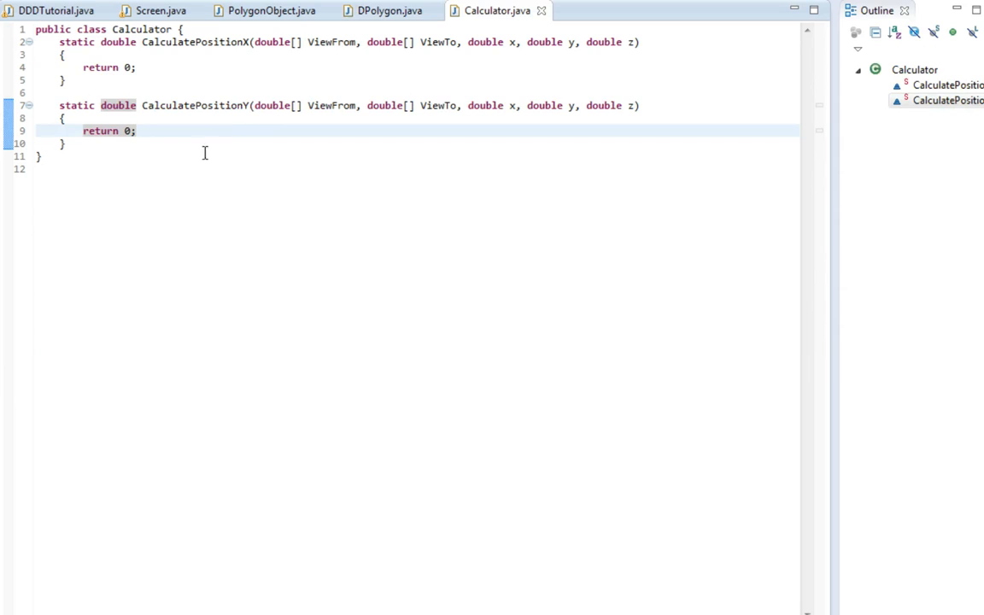
key("Enter")
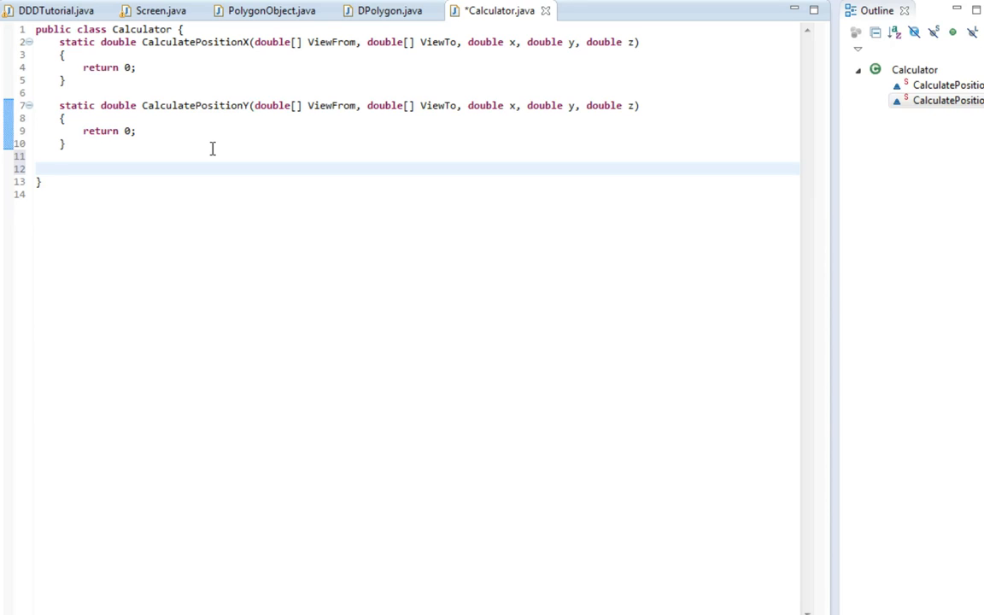
type("void")
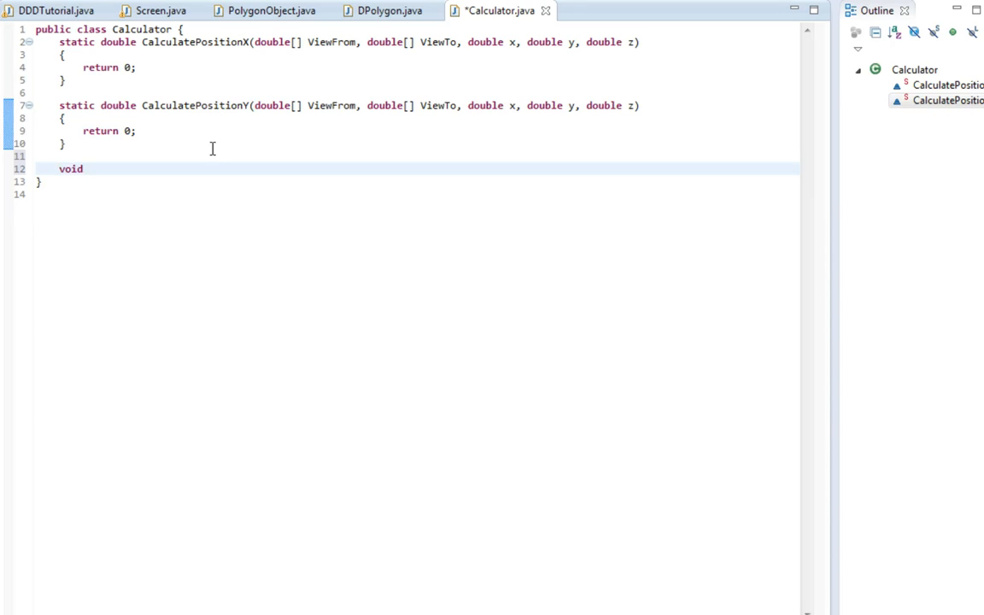
type("setS")
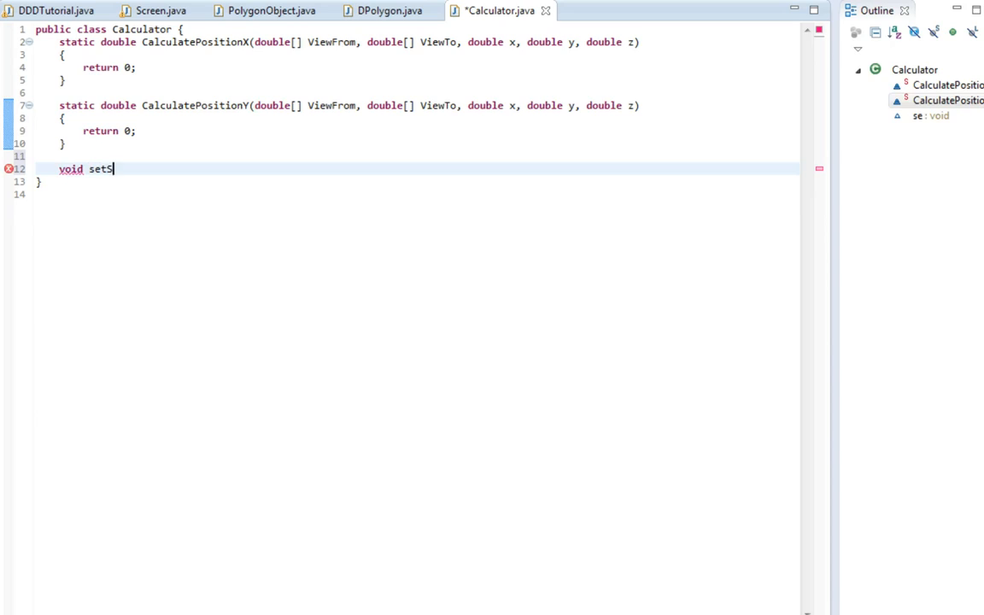
type("tuff(")
type("{")
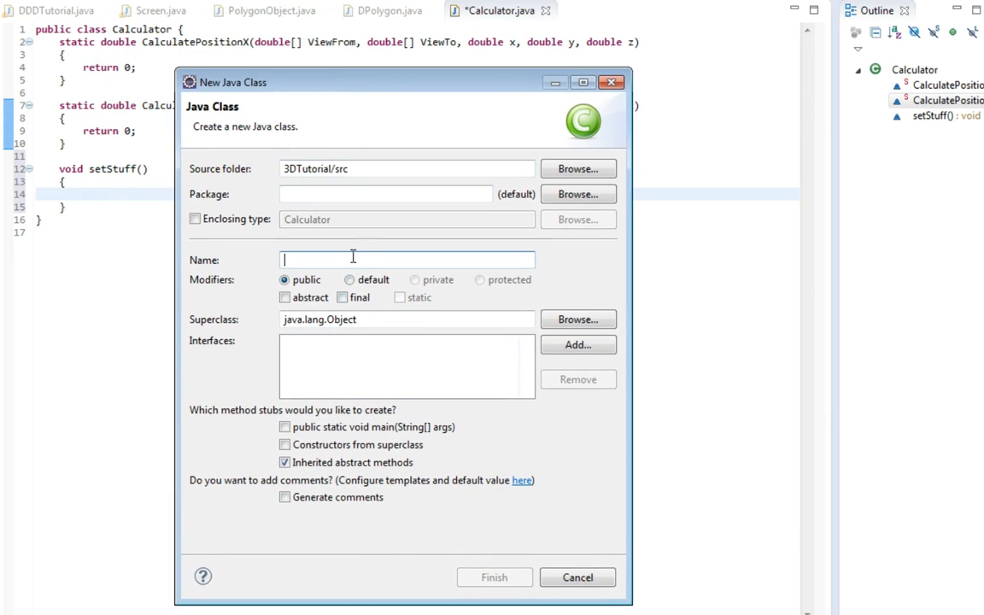
Create the Vector class with a public constructor taking double x, y, z
type("Vecot")
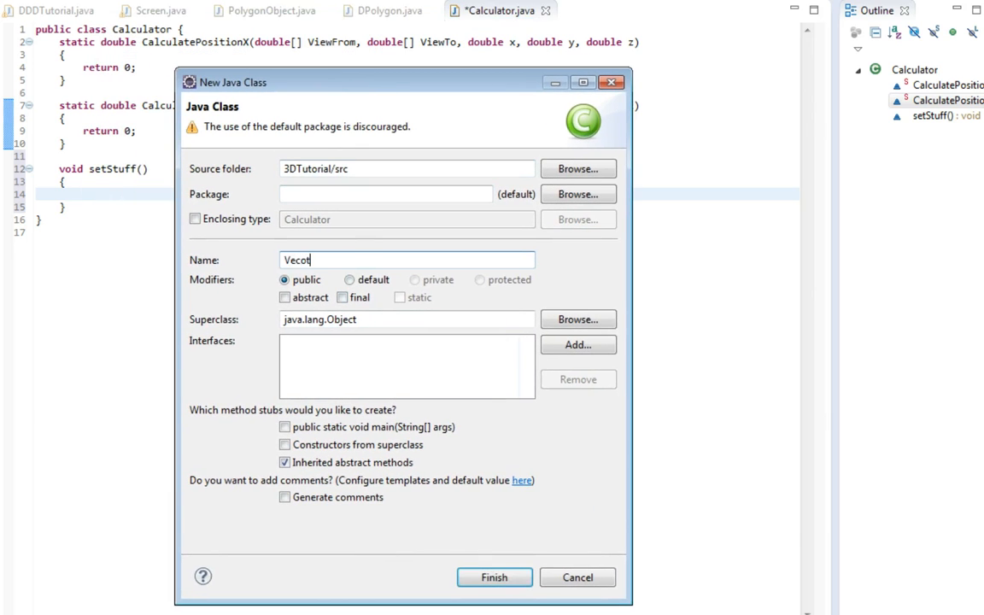
left_click(494, 577)
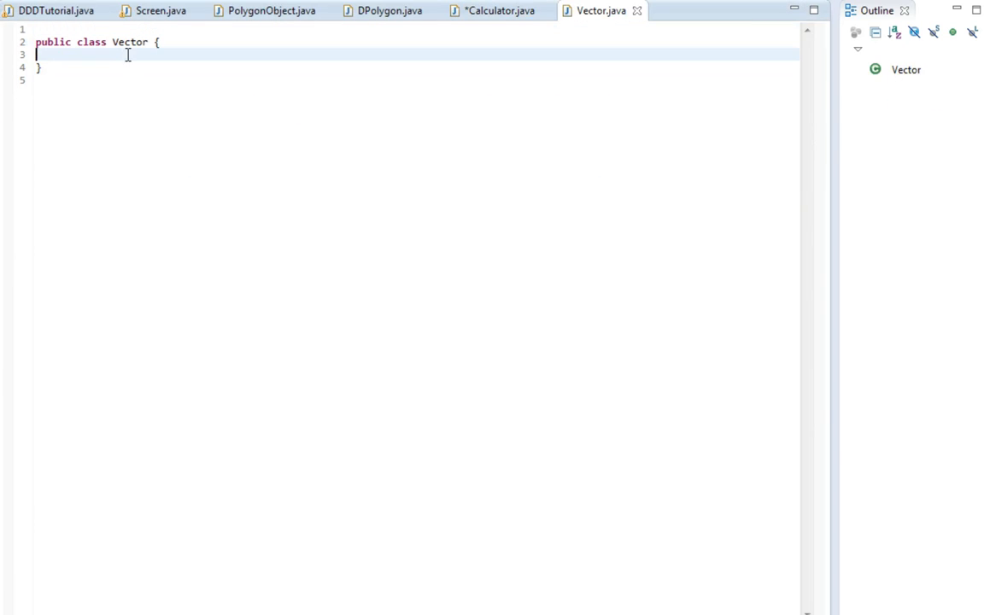
type("public")
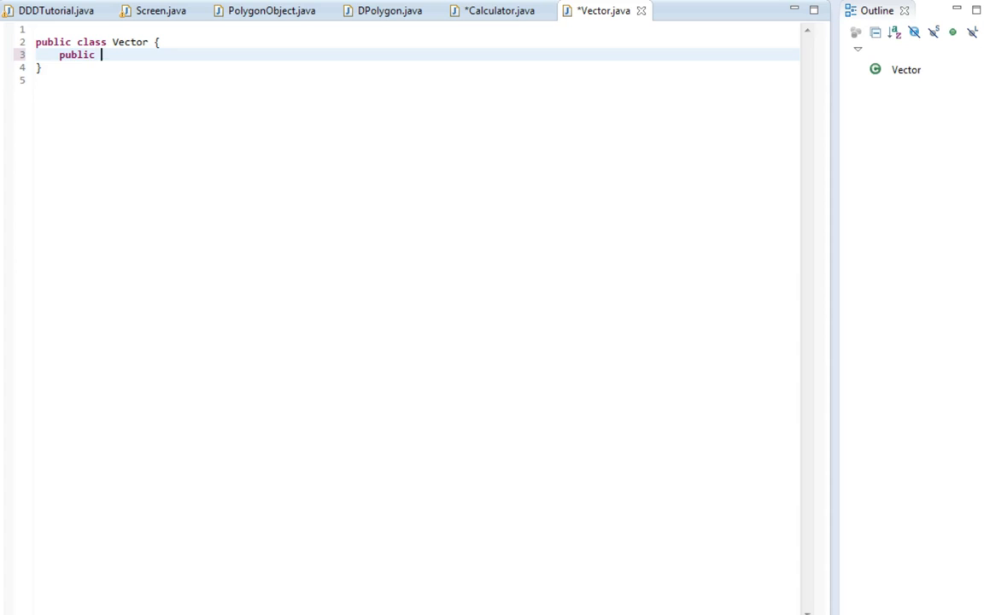
type("Vector(double x")
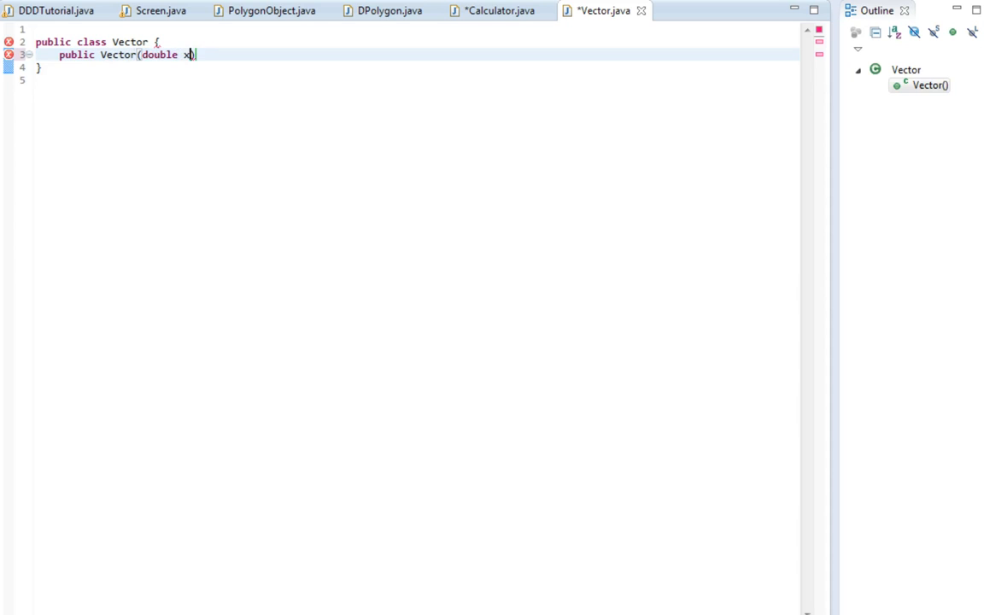
type(", double y, x")
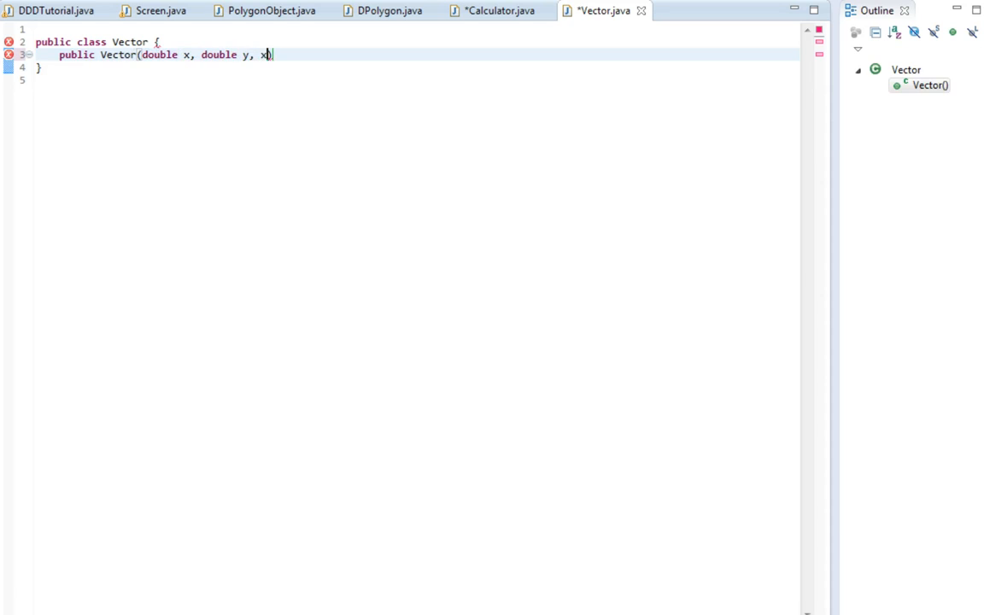
type("ouble z")
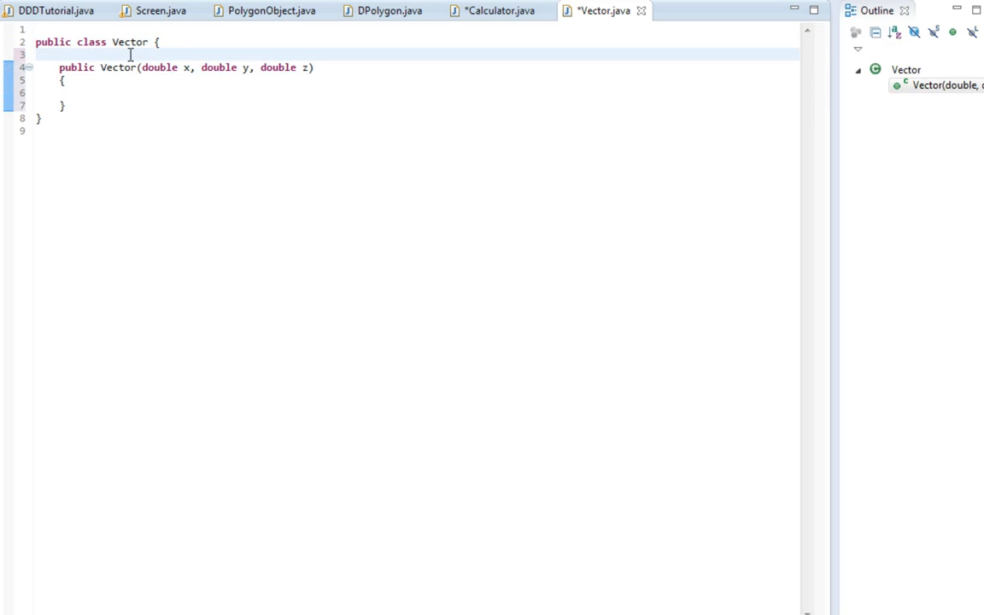
Declare double x, y, z fields and assign them with this.x = x etc
type("double x")
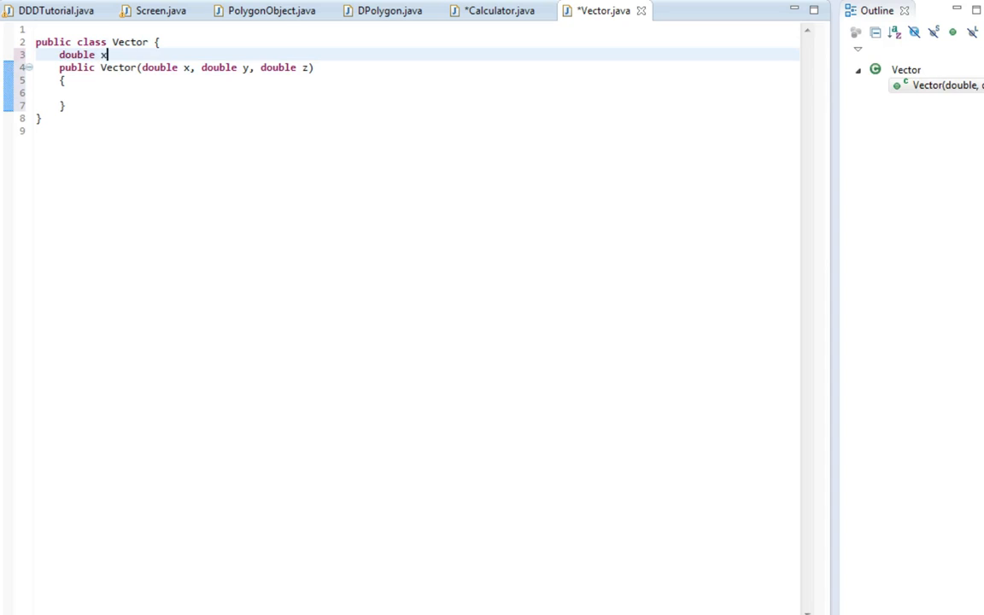
type(", y, z;")
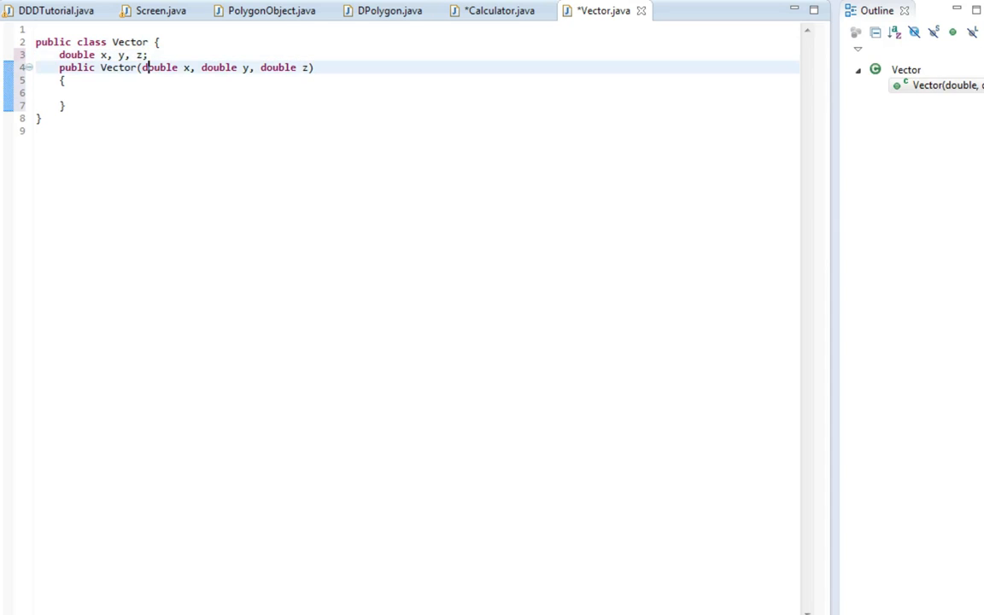
type("this.x")
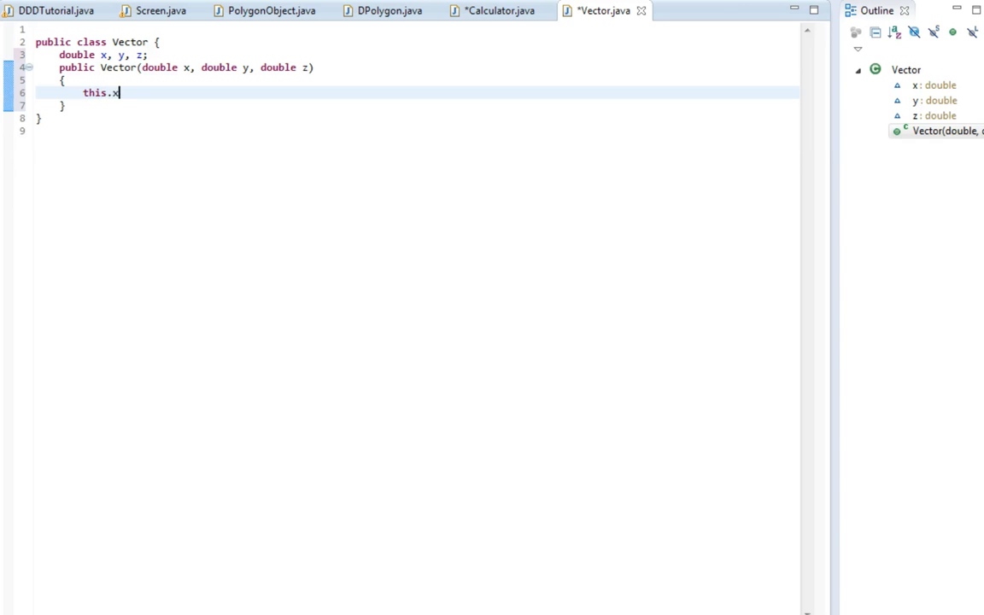
type("= x;")
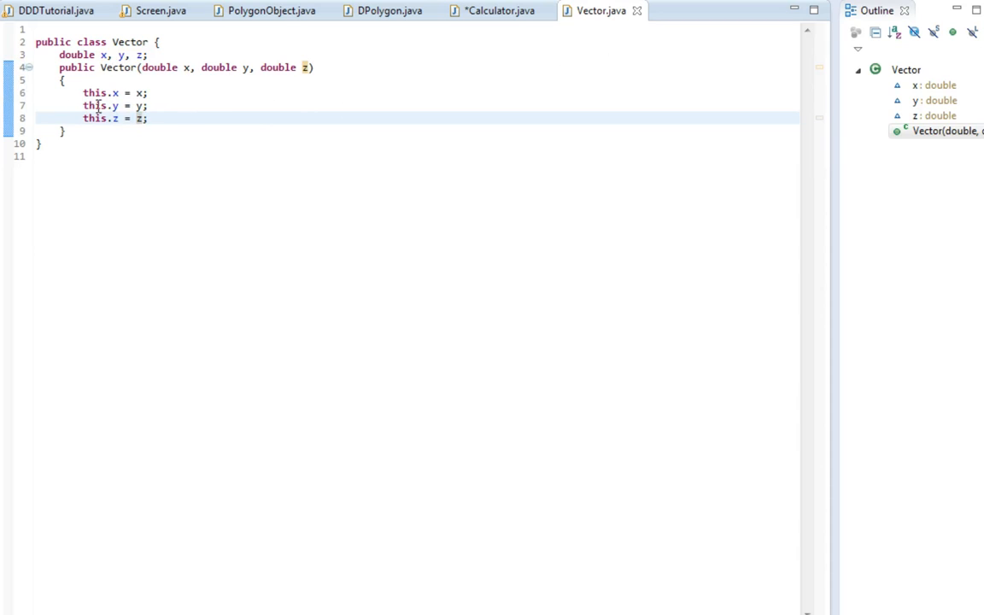
Save Calculator.java and call setStuff(ViewFrom, ViewTo) inside CalculatePositionY
left_click(495, 10)
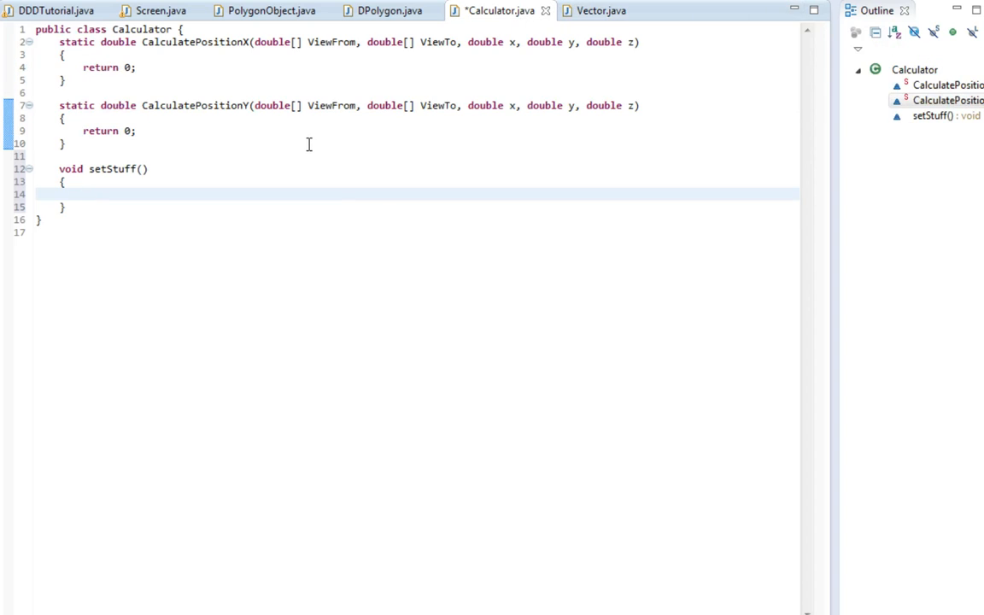
key("ctrl+s")
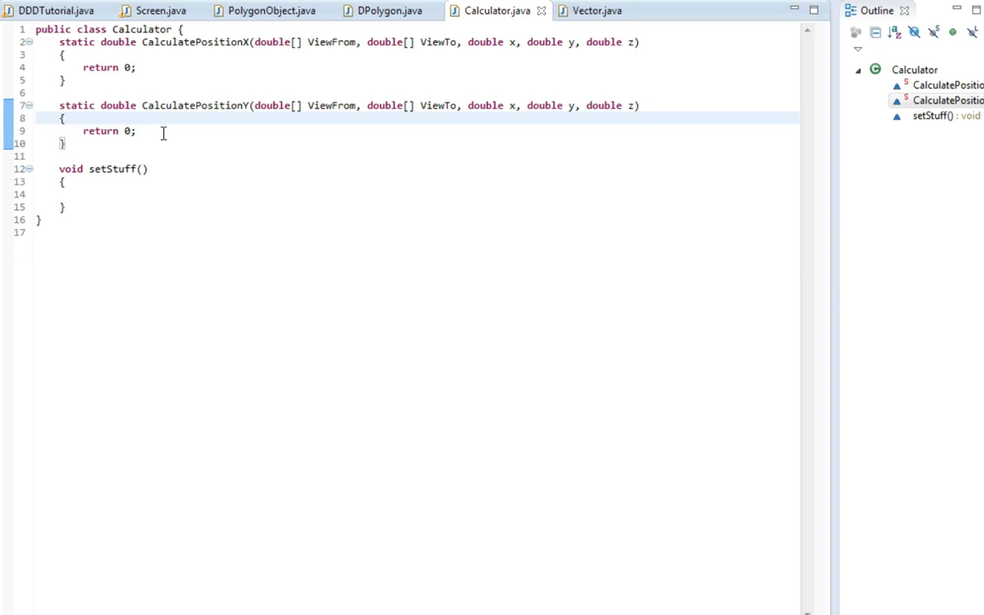
type("setF")
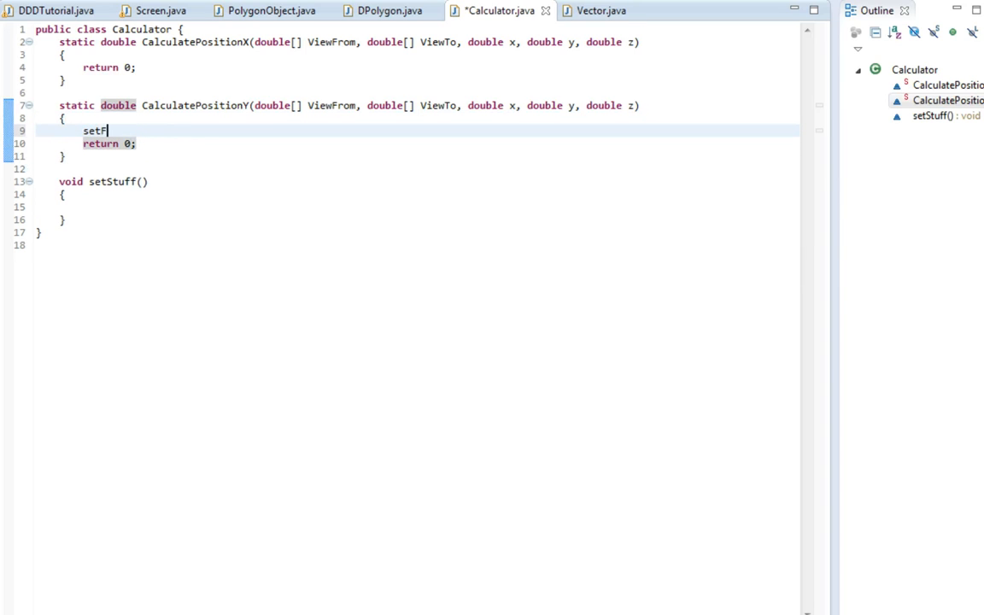
type("Stuff();")
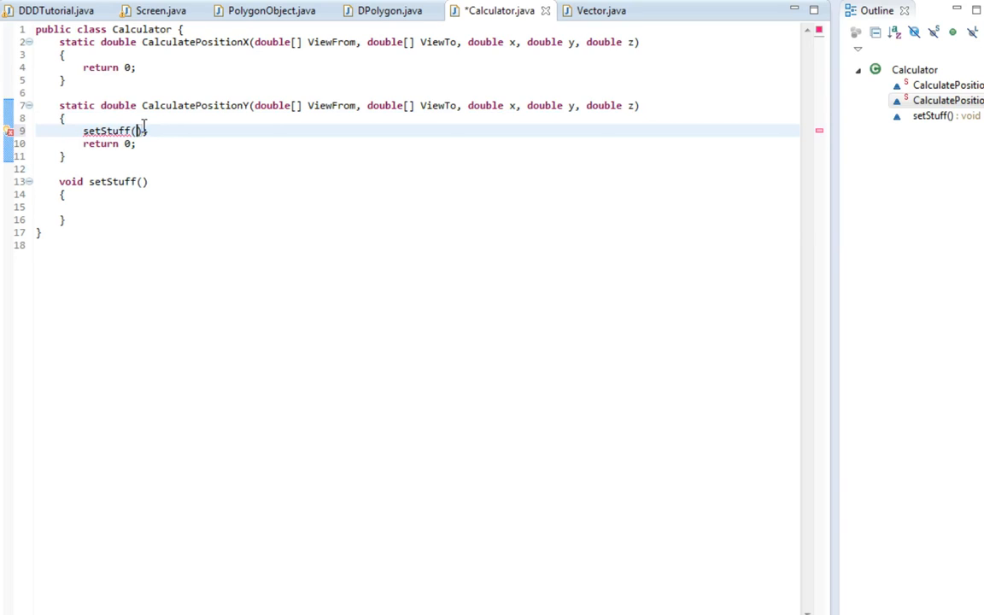
type("ViewFrom,")
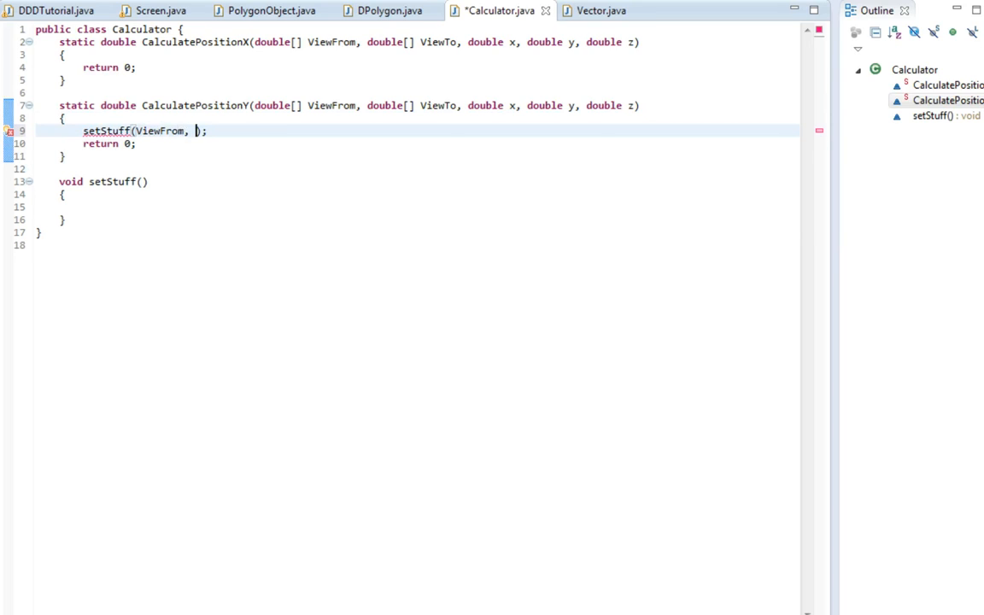
type("ViewT")
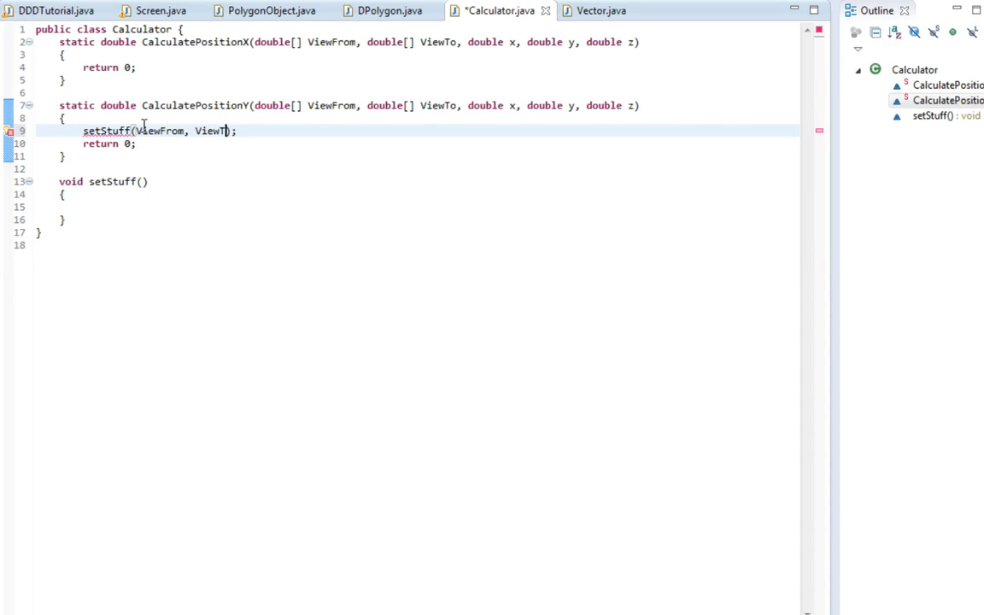
type("o")
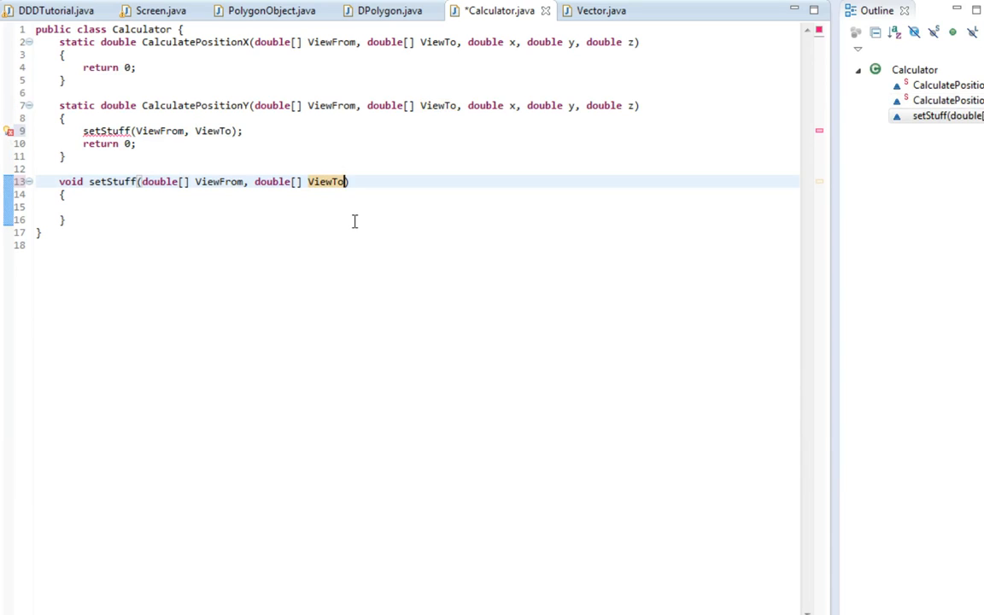
mouse_move(184, 209)
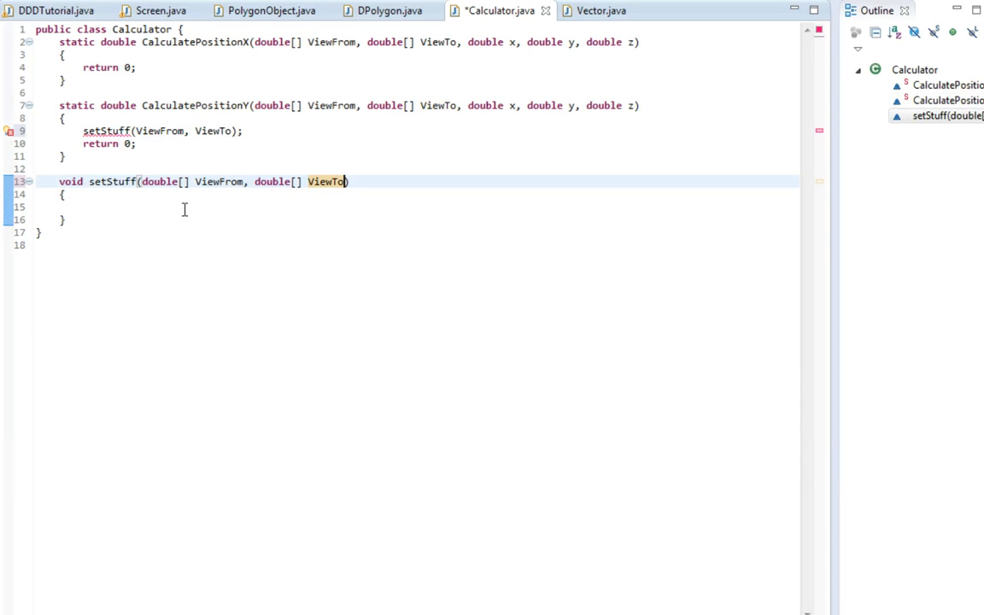
mouse_move(106, 131)
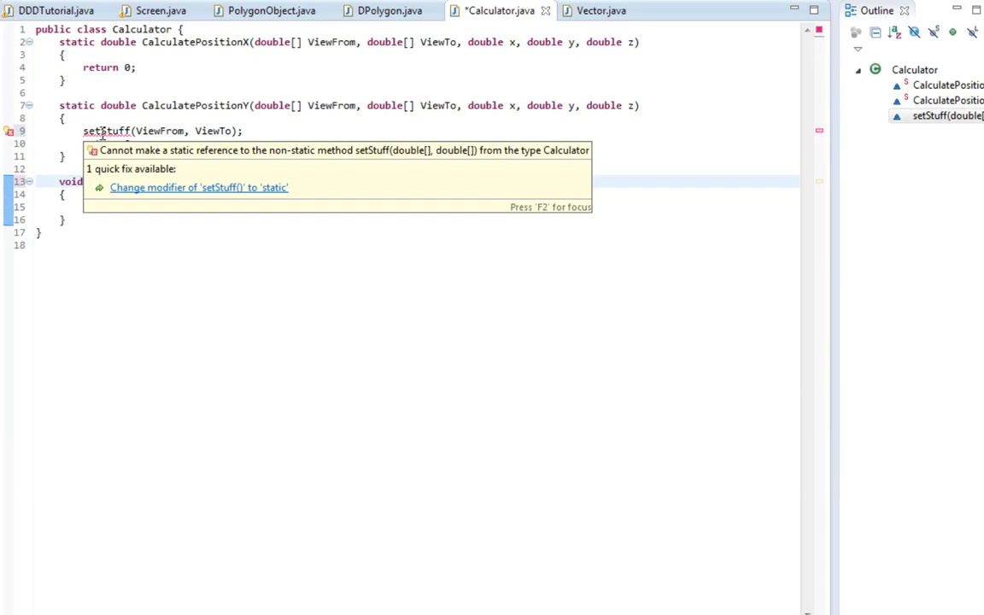
Apply the 'Change modifier to static' quick fix to setStuff and save
left_click(199, 187)
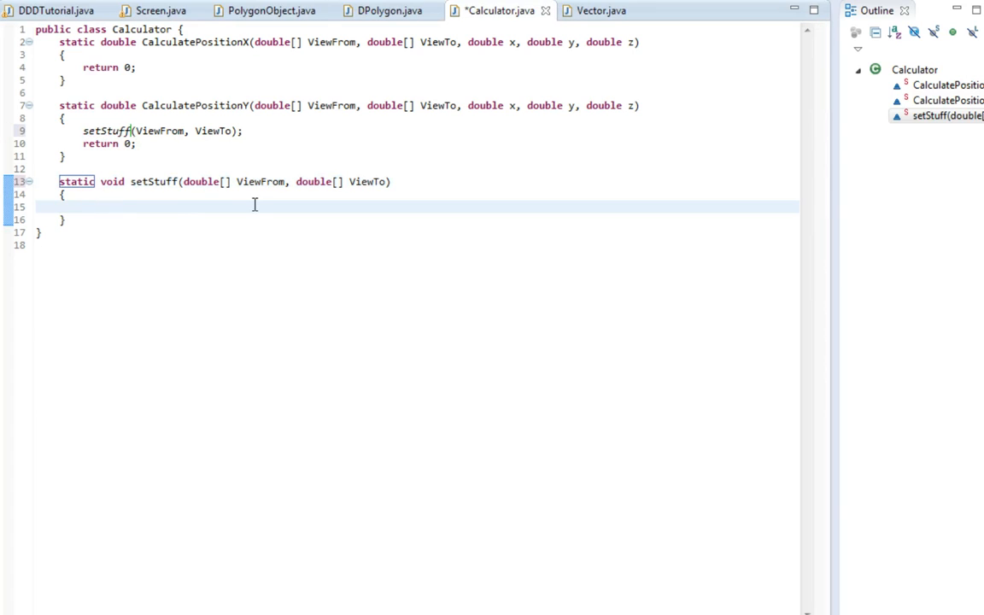
key("ctrl+s")
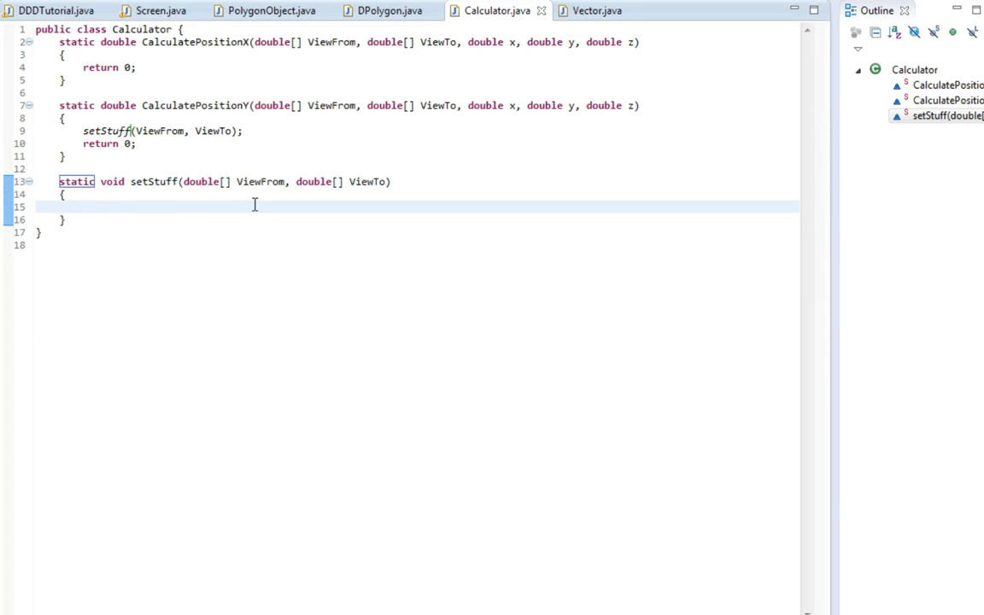
left_click(83, 206)
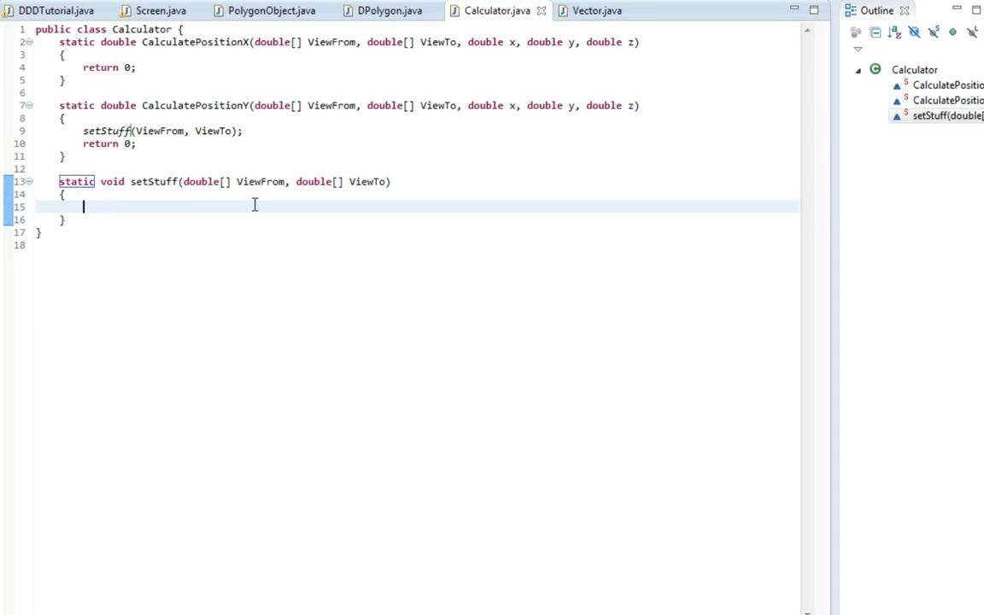
Declare Vector ViewVector = new Vector with first argument ViewTo[0] - ViewFrom[0]
type("Vue")
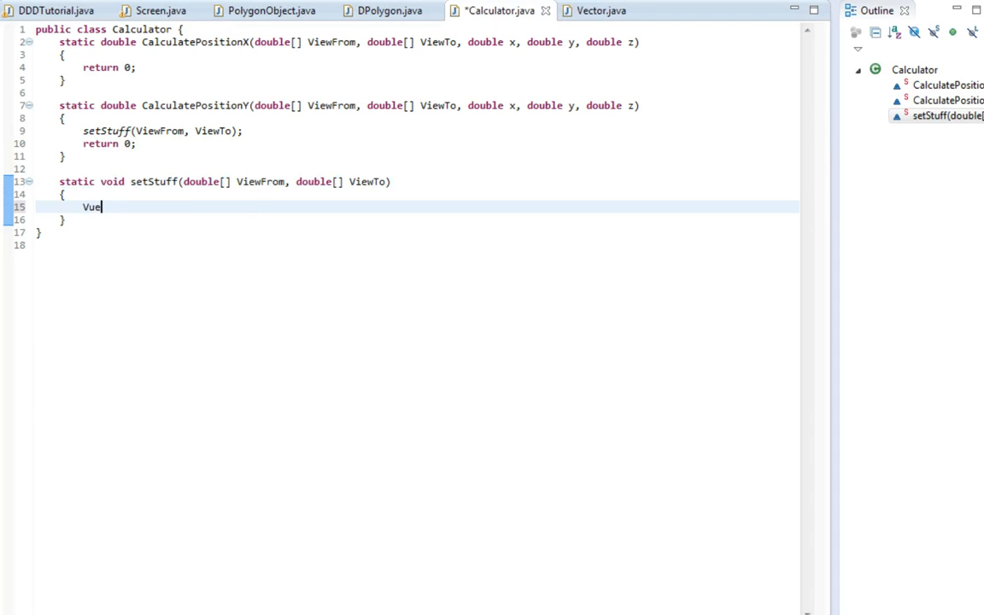
type("ctoe")
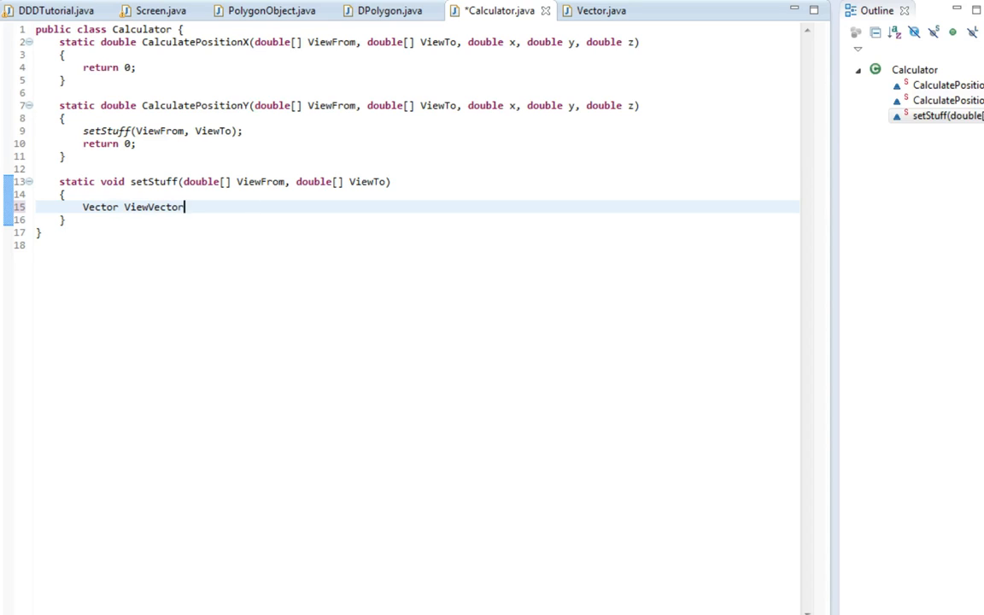
type("= new Vecotr")
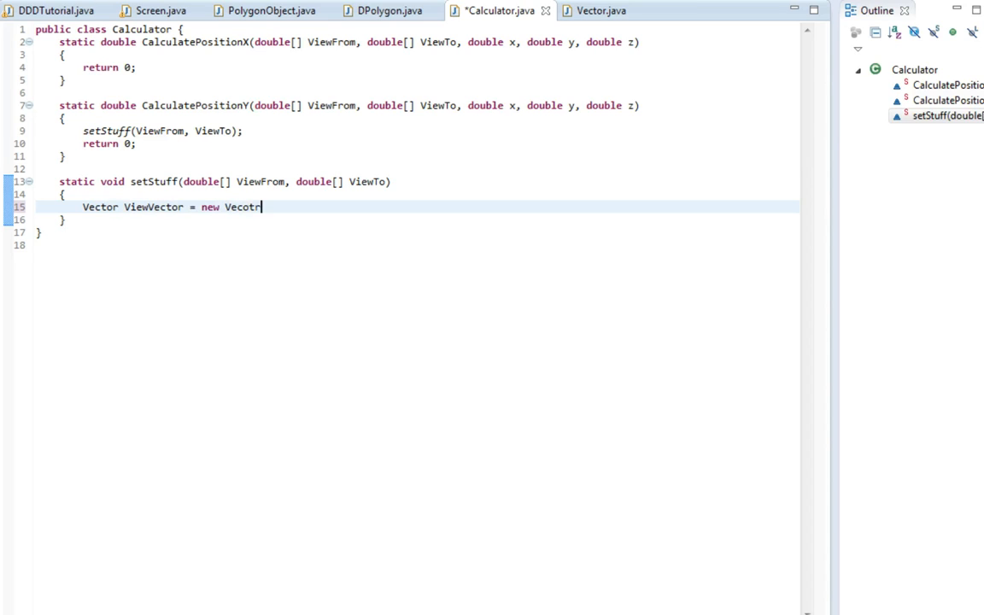
type("Vector(V")
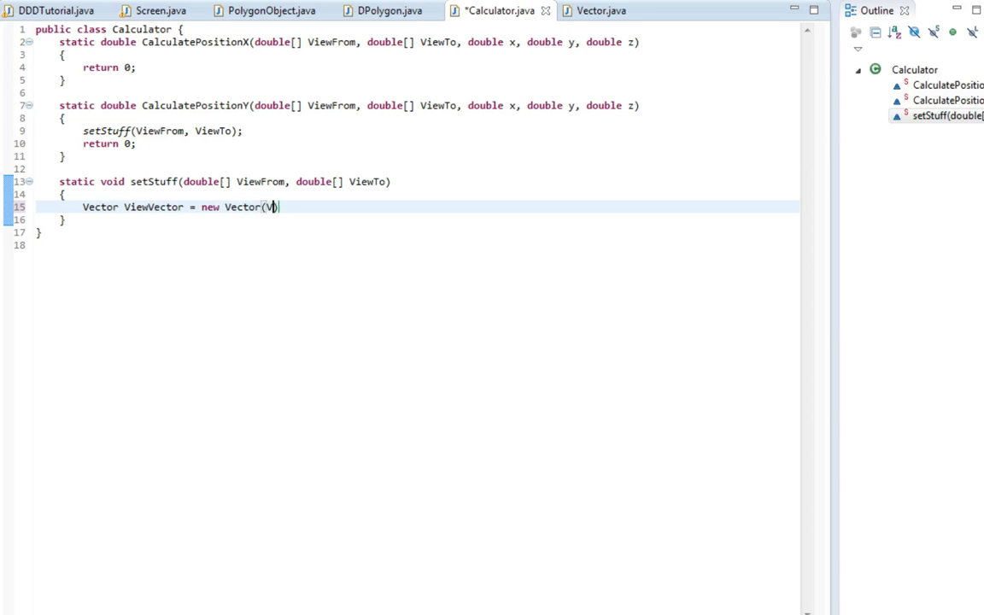
type("iewFrom")
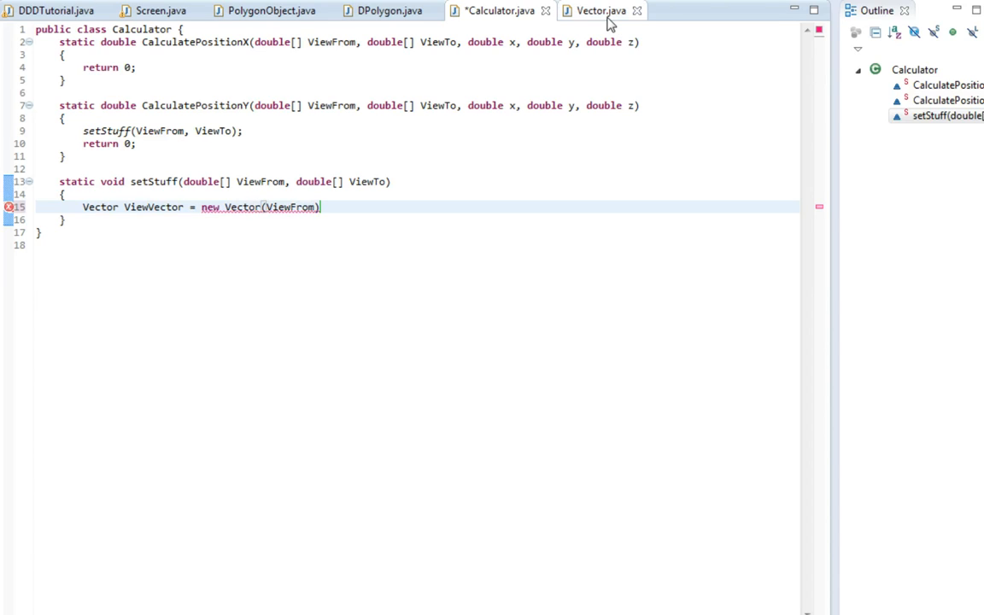
type("[x] -")
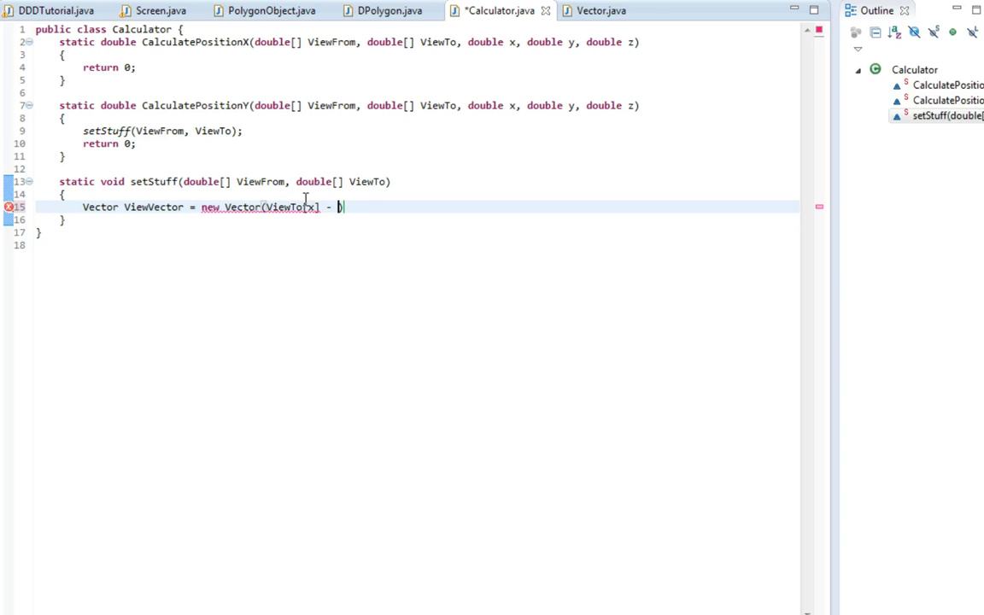
type("ViewFromx")
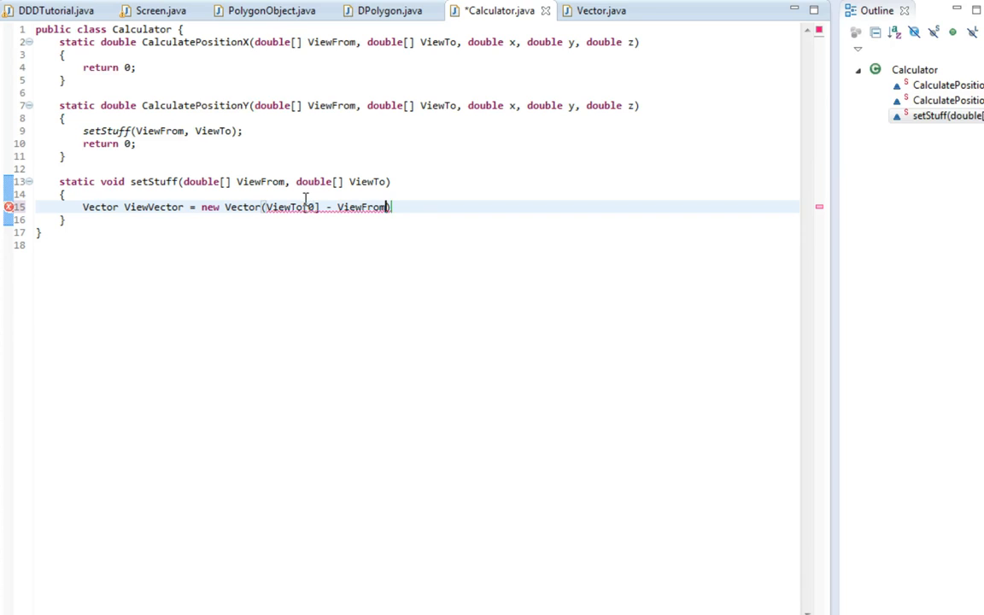
type("[0],")
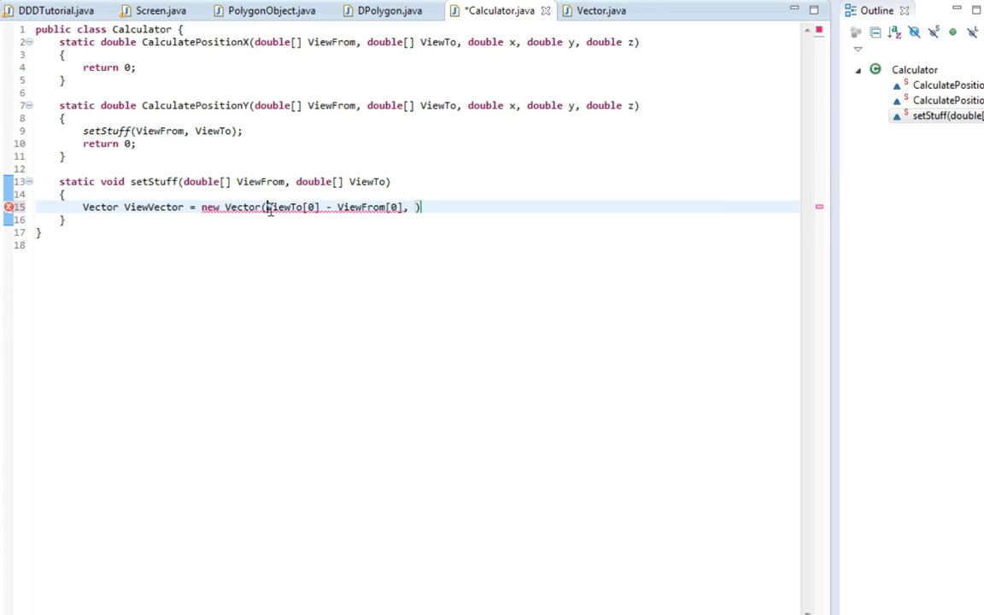
Copy ViewTo[0] - ViewFrom[0] into the second and third Vector arguments
double_click(285, 206)
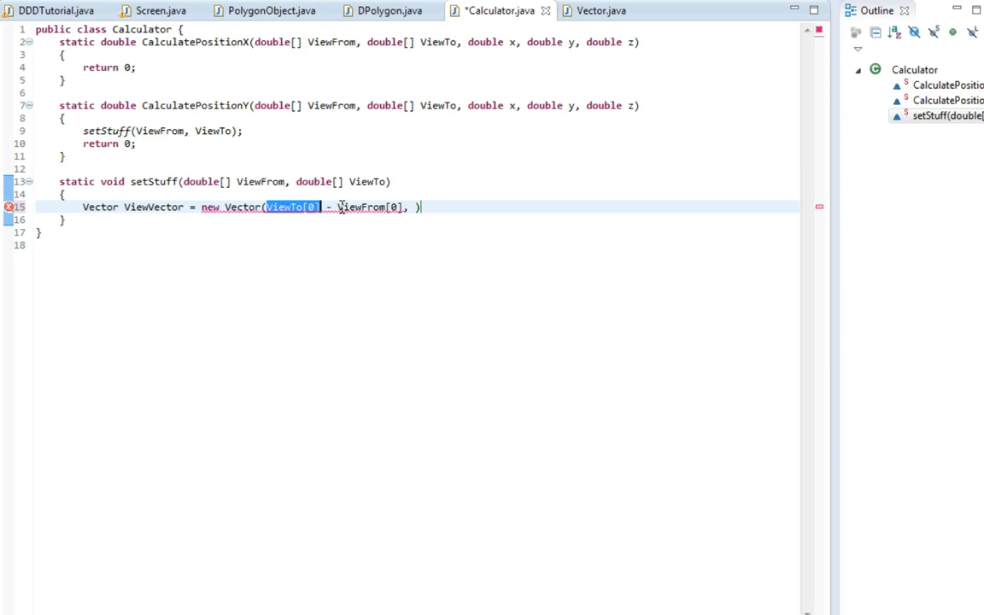
double_click(363, 207)
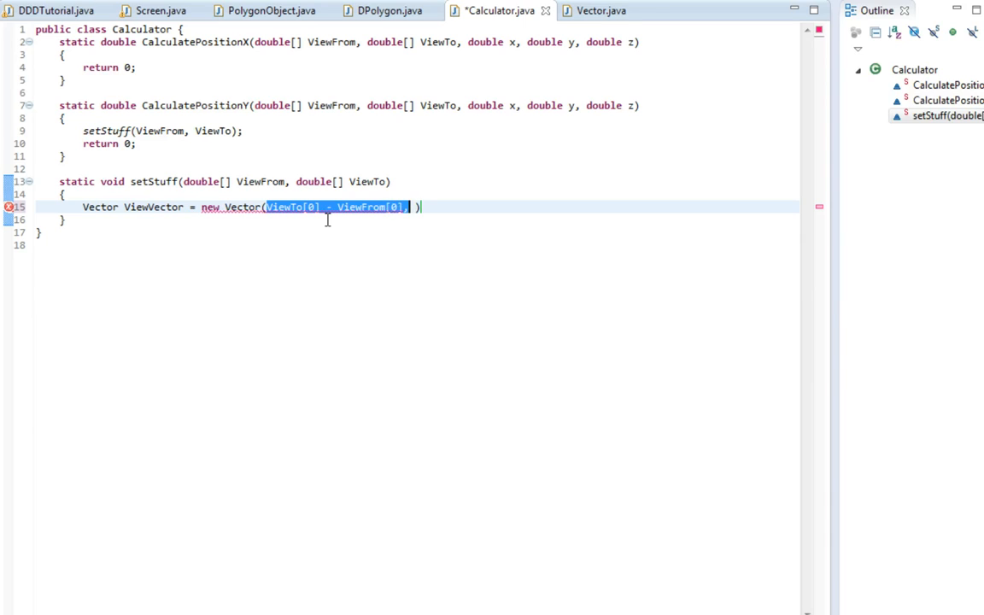
type("ViewTo[0] - ViewFrom[0],")
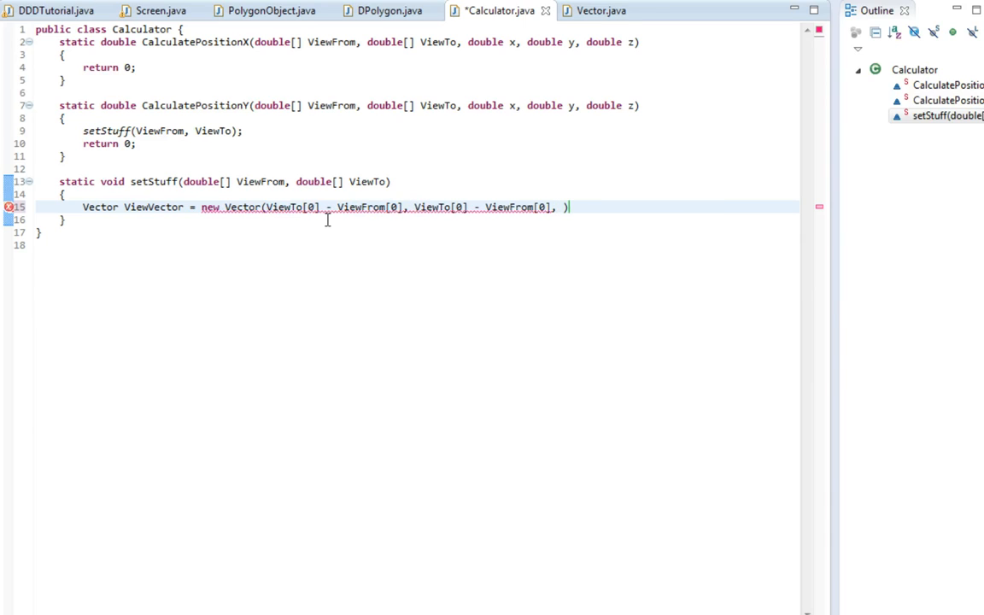
type("ViewTo[0] - ViewFrom[0]")
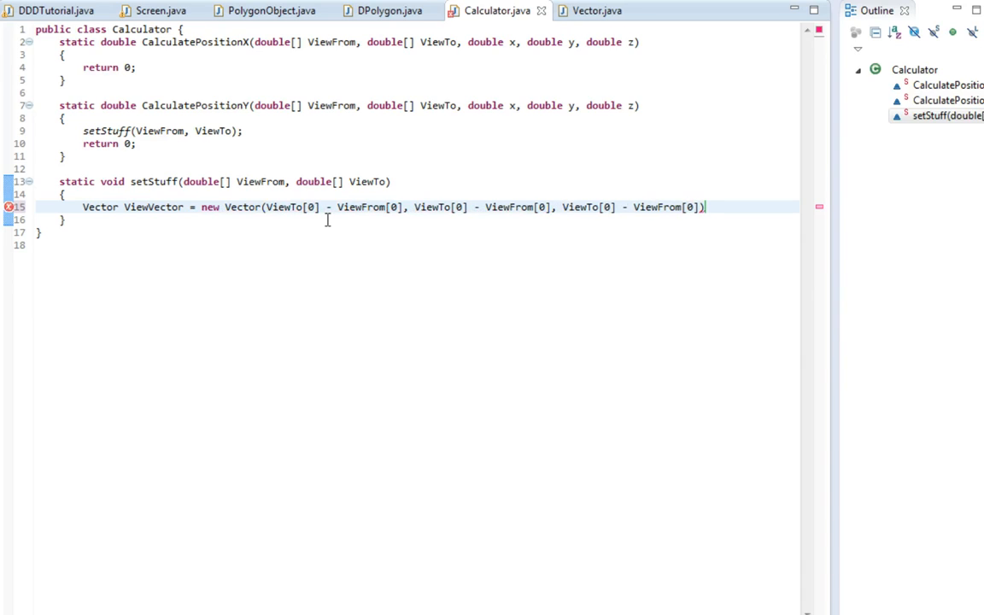
left_click(453, 207)
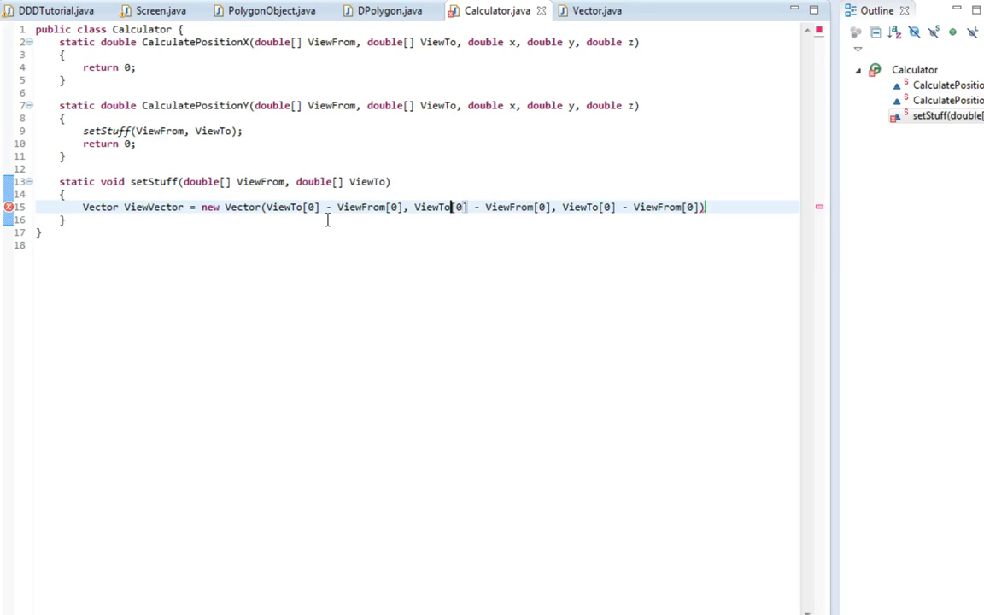